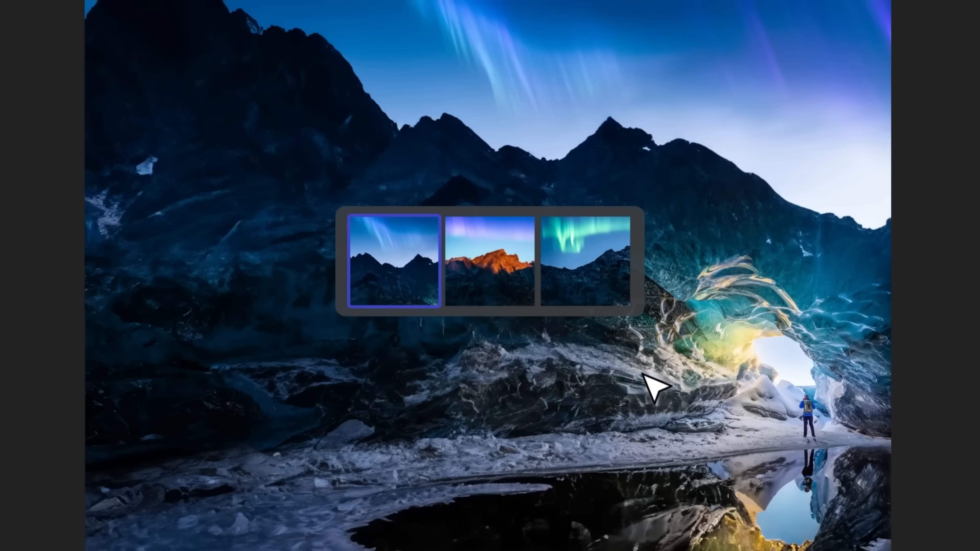
Show the Beta apps list in Creative Cloud and select the installed Photoshop (Beta).
left_click(584, 259)
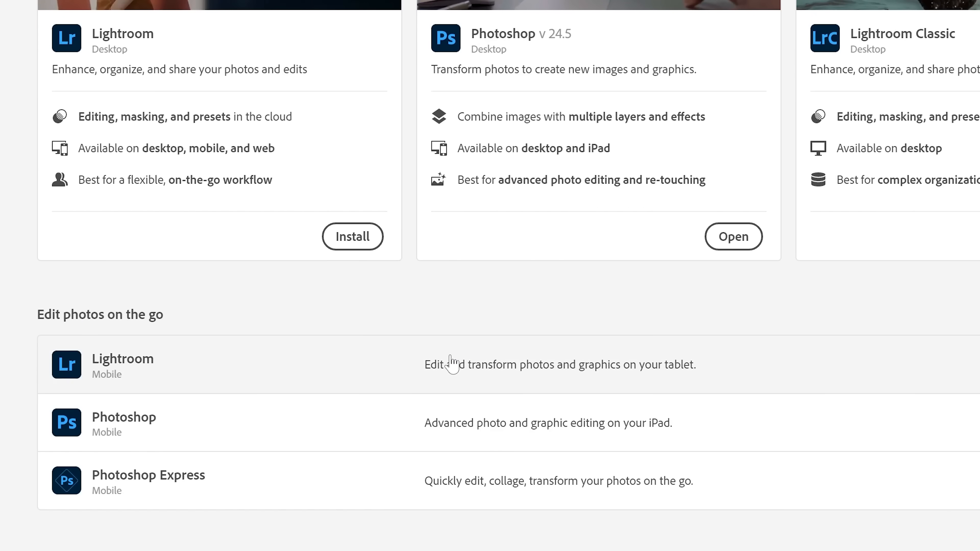
scroll("down", 3)
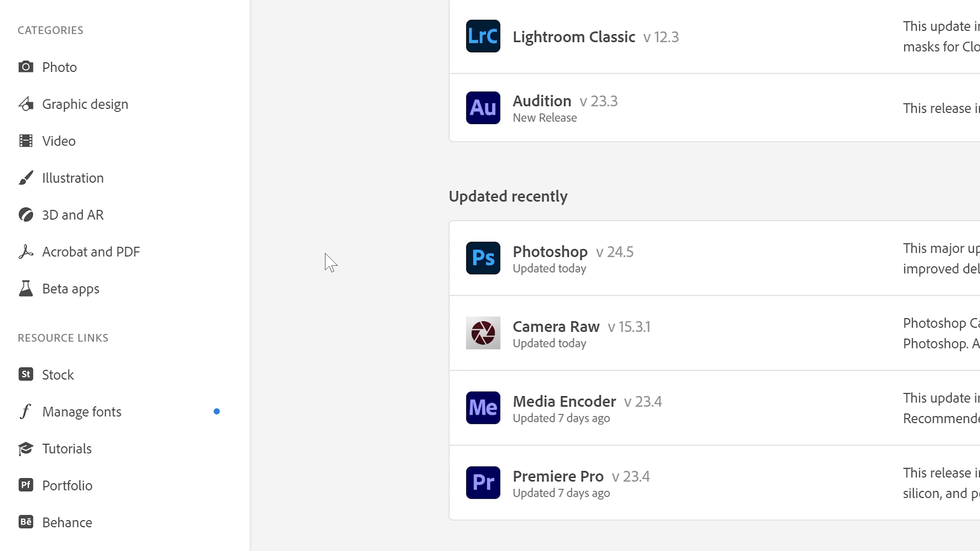
left_click(70, 288)
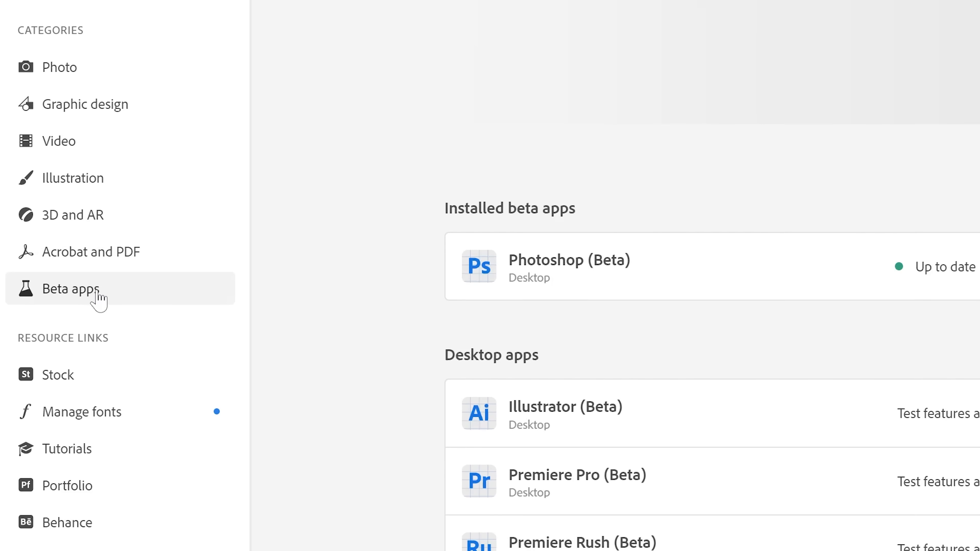
scroll("up", 3)
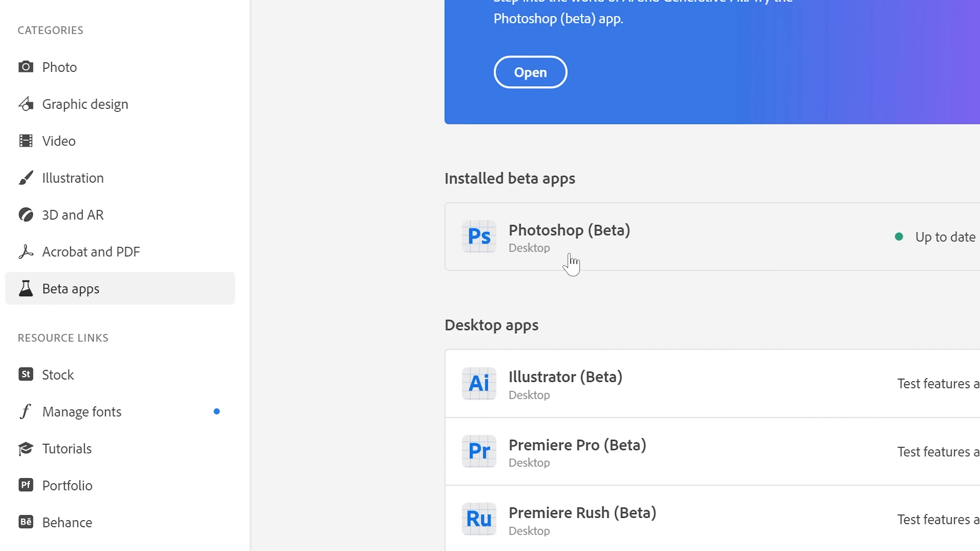
mouse_move(626, 242)
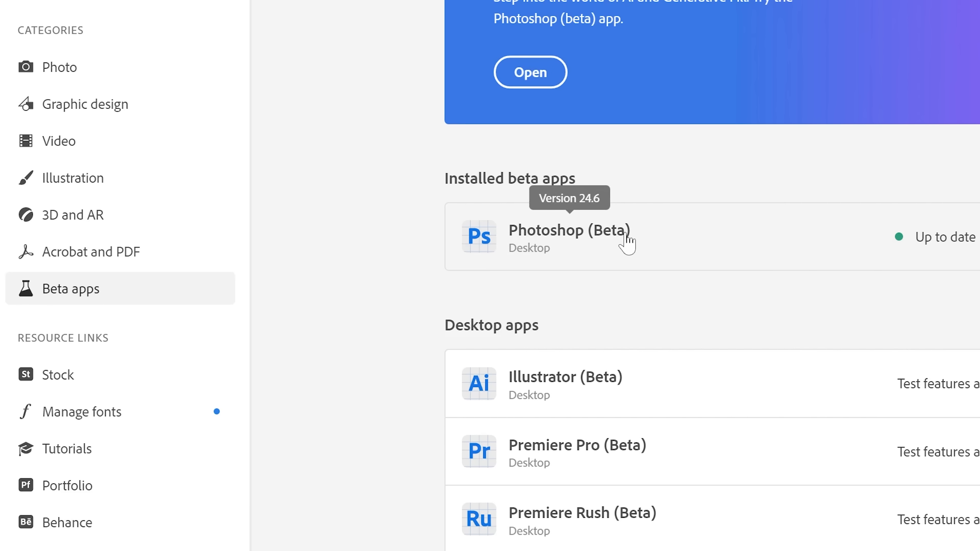
left_click(529, 72)
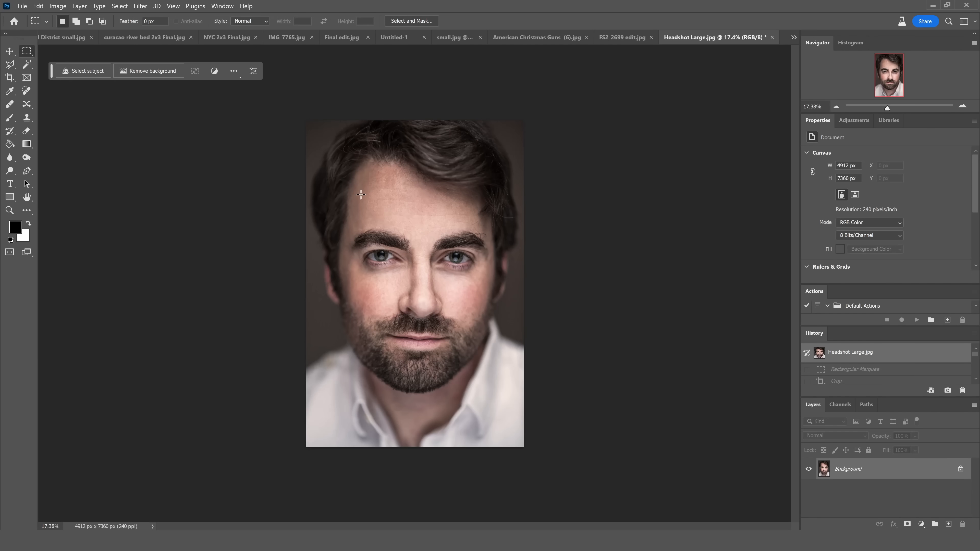
mouse_move(333, 128)
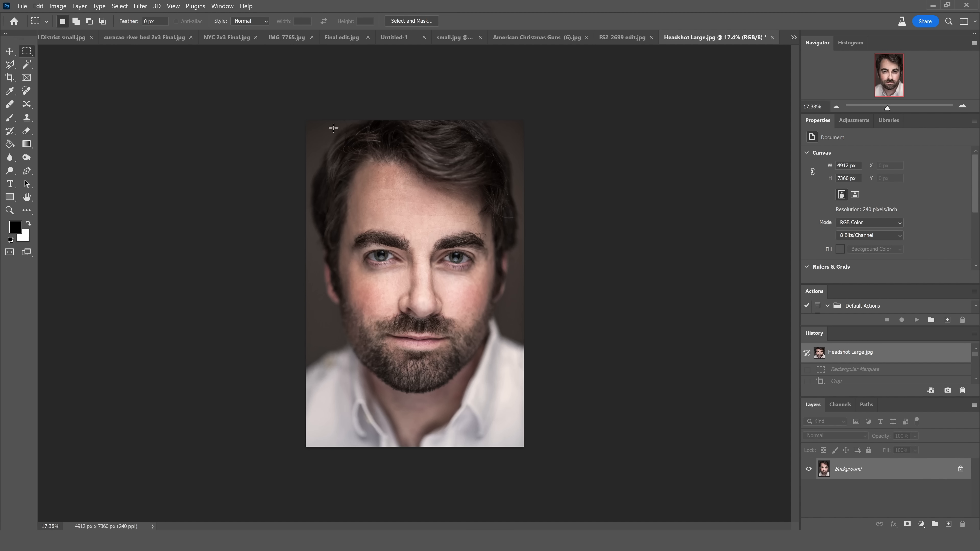
Crop the headshot tighter, extend the canvas with the Crop tool and generatively fill the blank edges with no prompt.
left_click(58, 5)
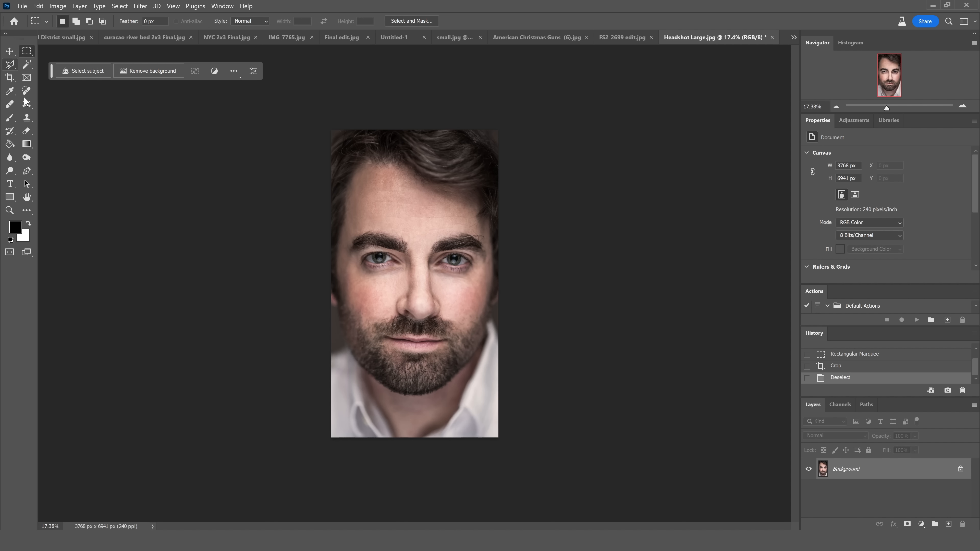
left_click(9, 77)
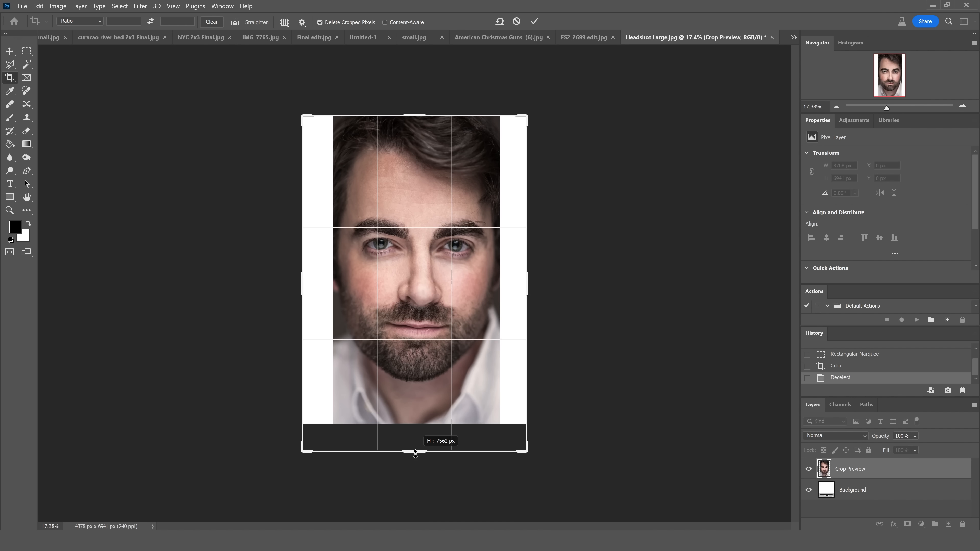
left_click(534, 21)
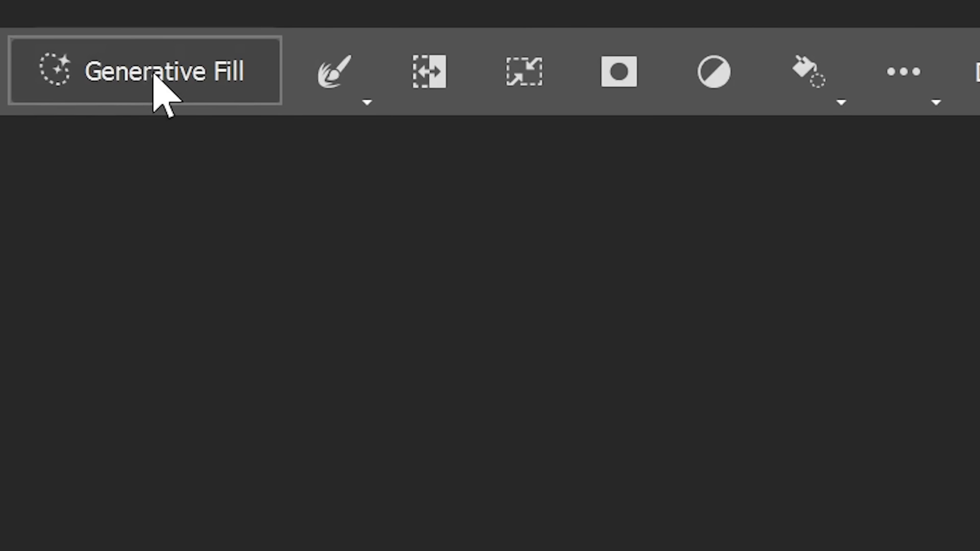
left_click(146, 70)
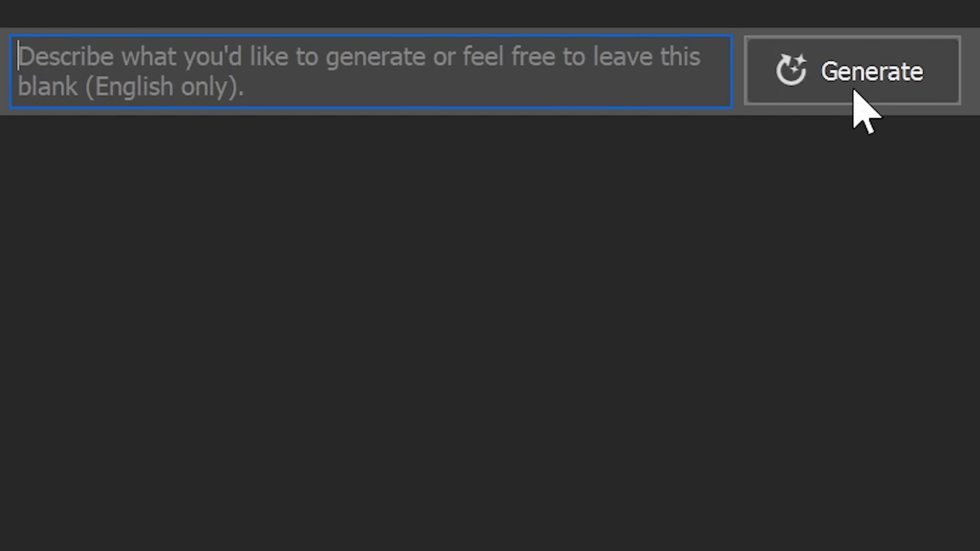
left_click(852, 70)
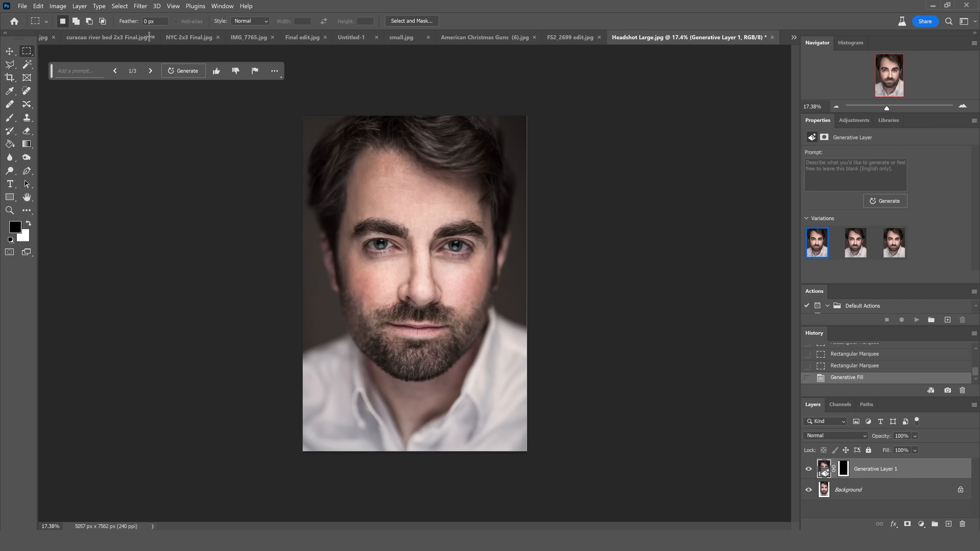
Toggle the top headshot layer off and on near the collar to compare the filled shirt and beard.
left_click(78, 6)
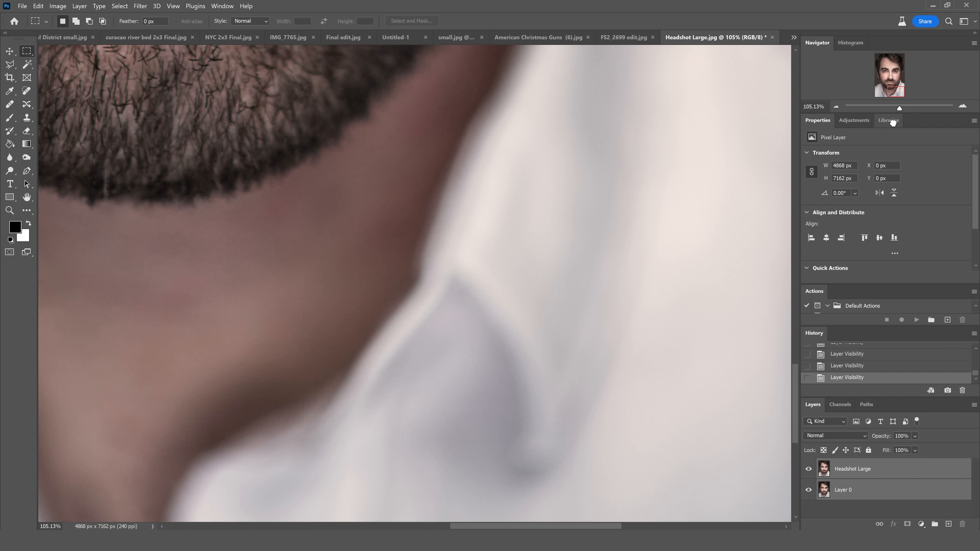
left_click(808, 468)
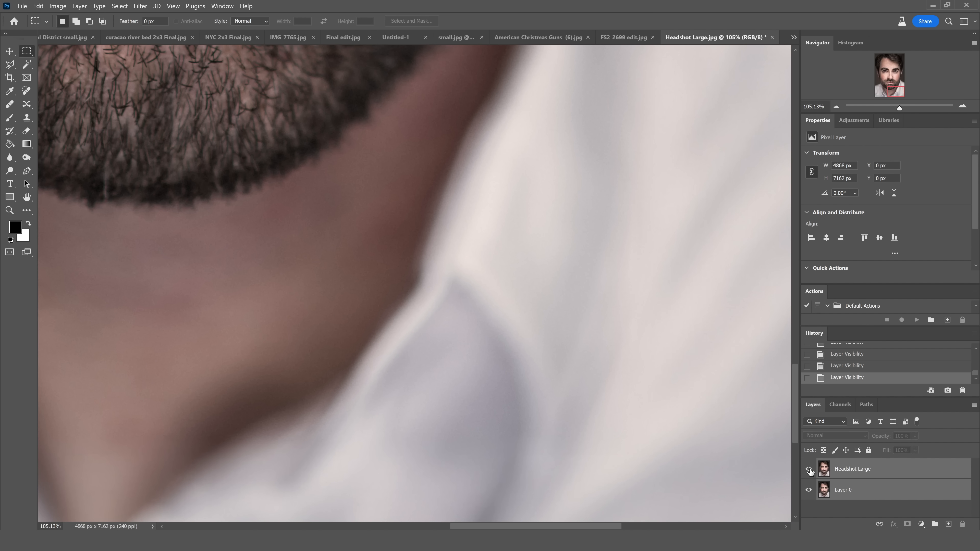
left_click(808, 469)
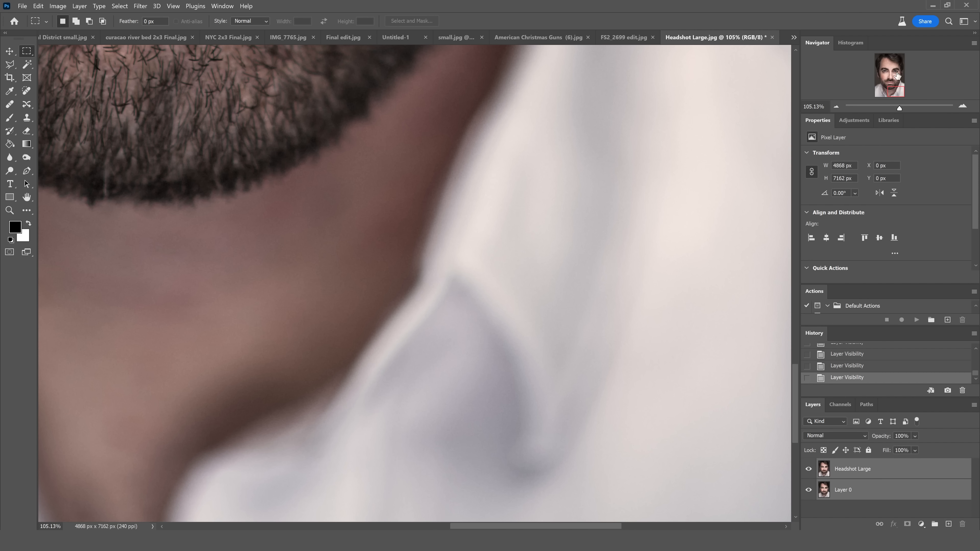
left_click(148, 36)
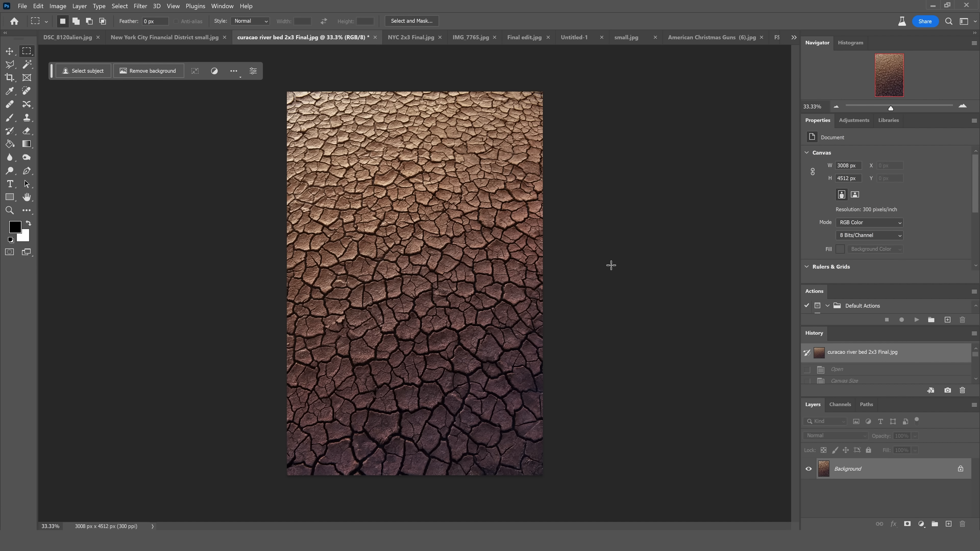
mouse_move(271, 86)
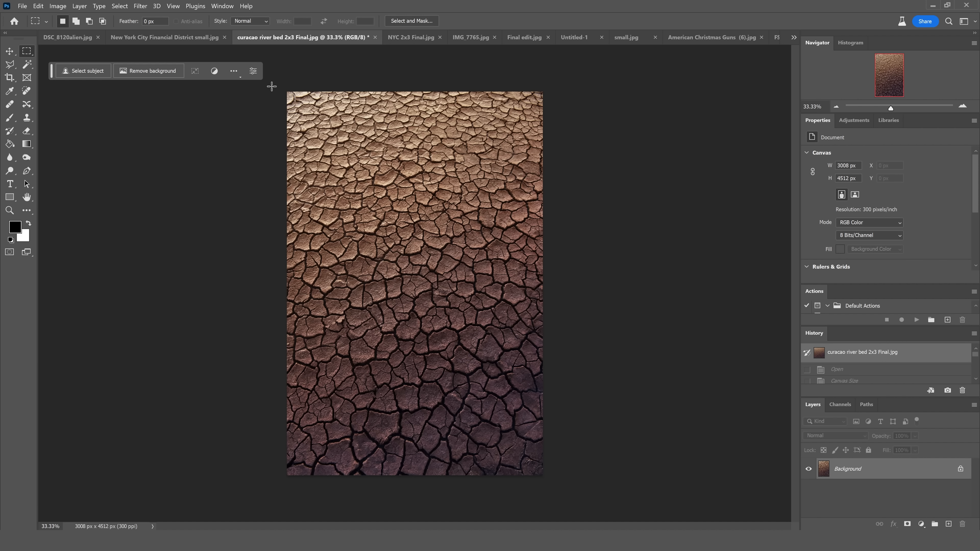
Widen the riverbed canvas, feather the strip selection 5 px, fill it with no prompt and compare with the layer hidden.
left_click(9, 78)
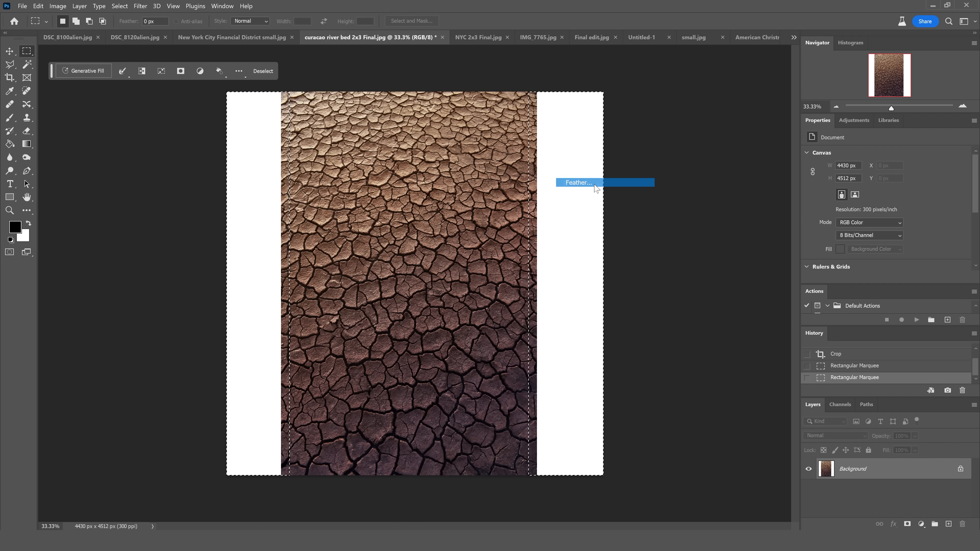
left_click(577, 183)
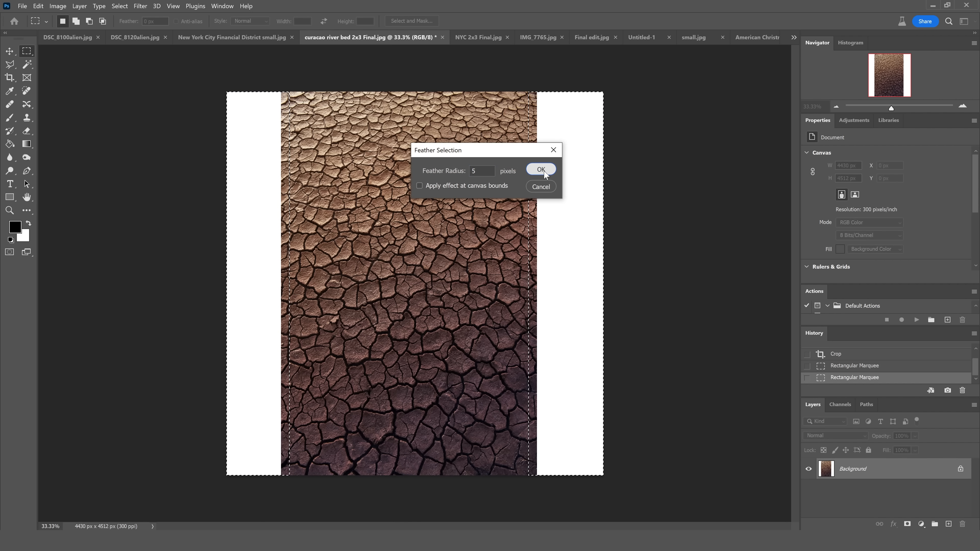
left_click(540, 169)
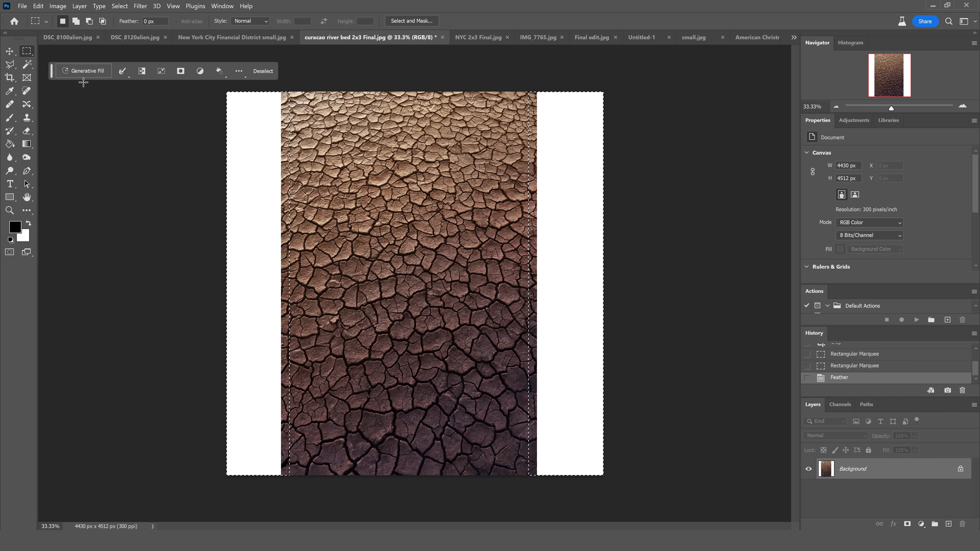
left_click(84, 70)
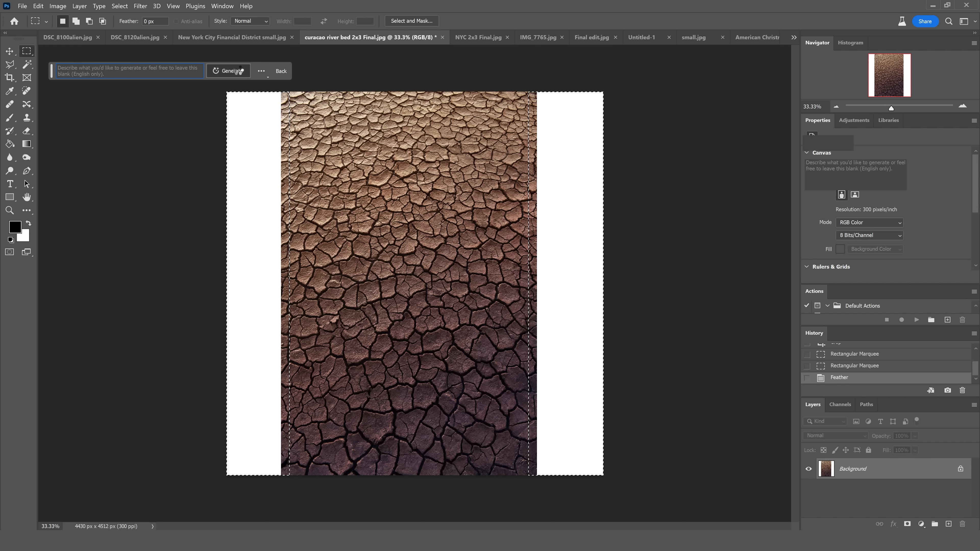
left_click(231, 69)
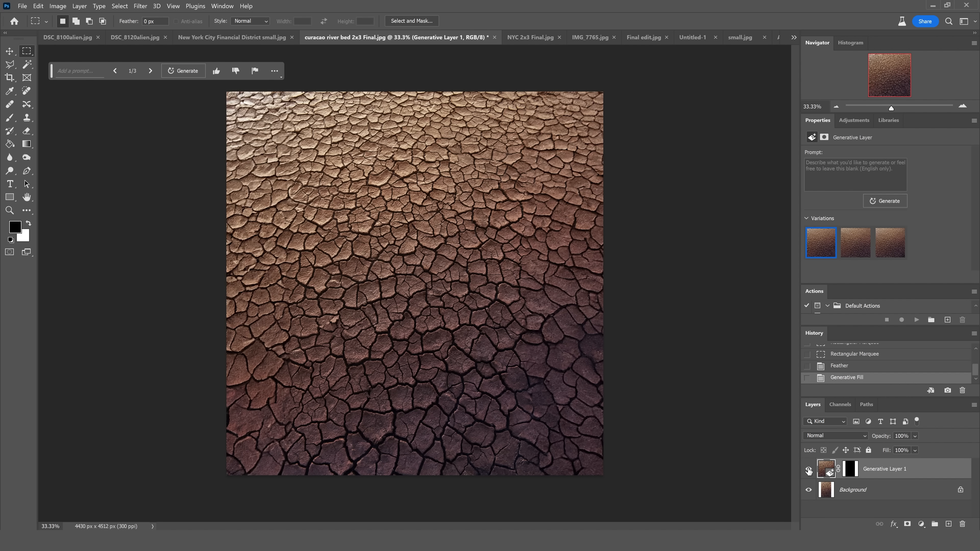
left_click(731, 37)
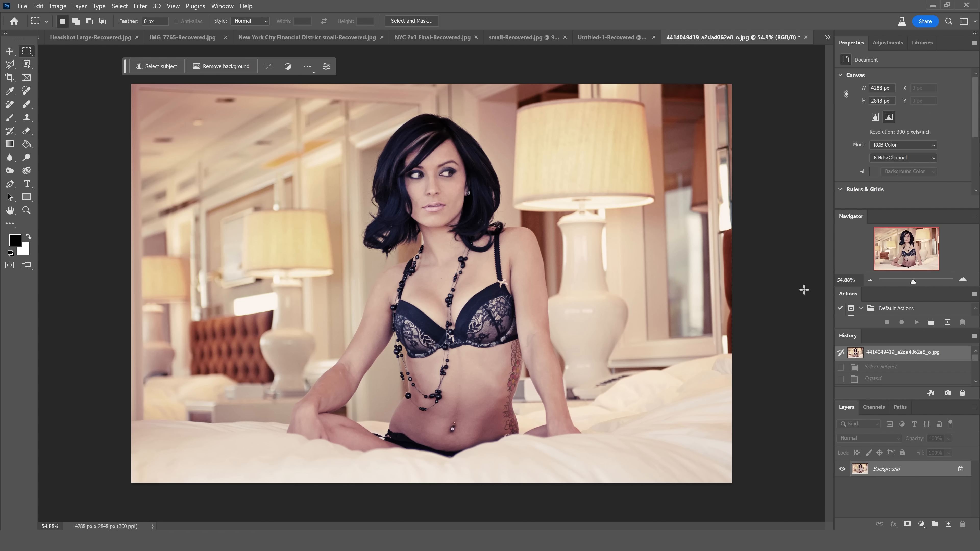
mouse_move(160, 69)
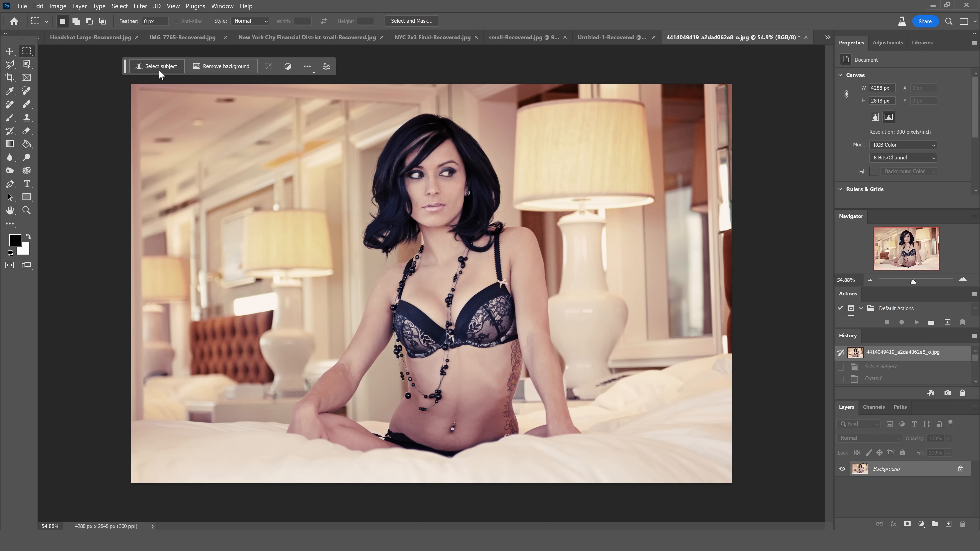
Select the woman's body without the head and expand the selection by 8 pixels.
left_click(160, 67)
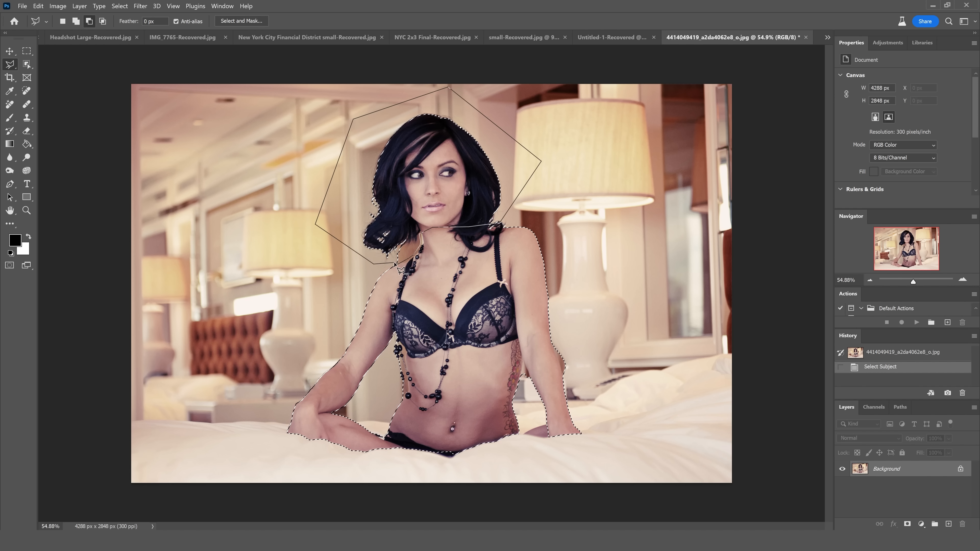
left_click(119, 6)
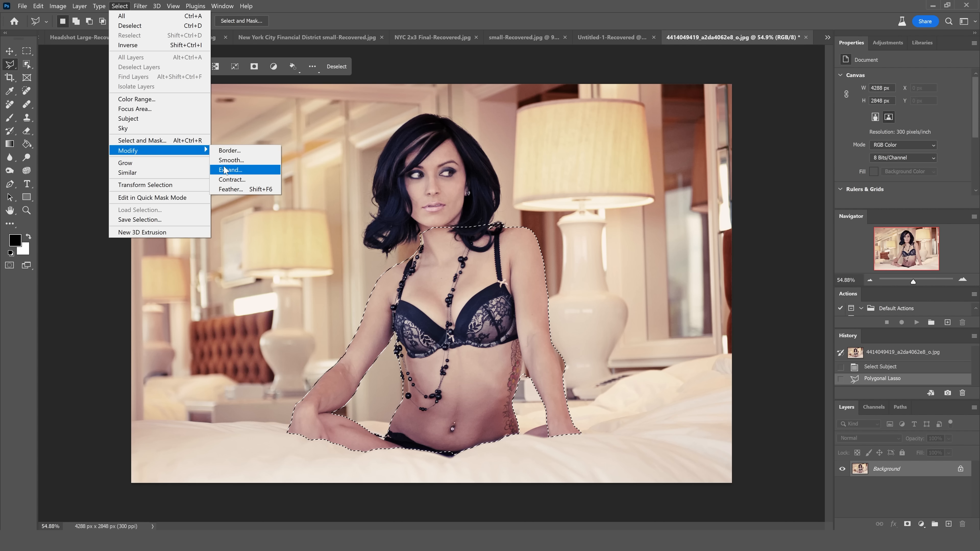
left_click(229, 169)
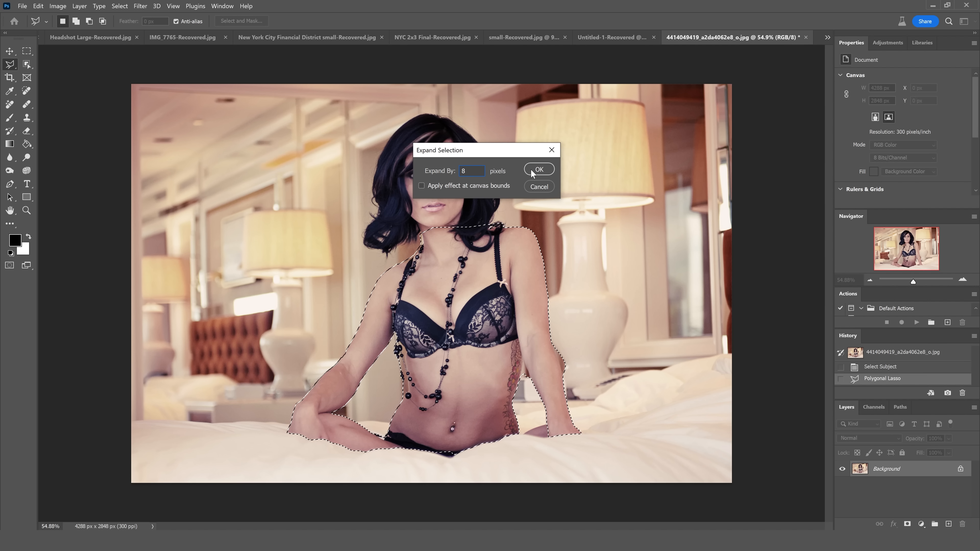
left_click(538, 170)
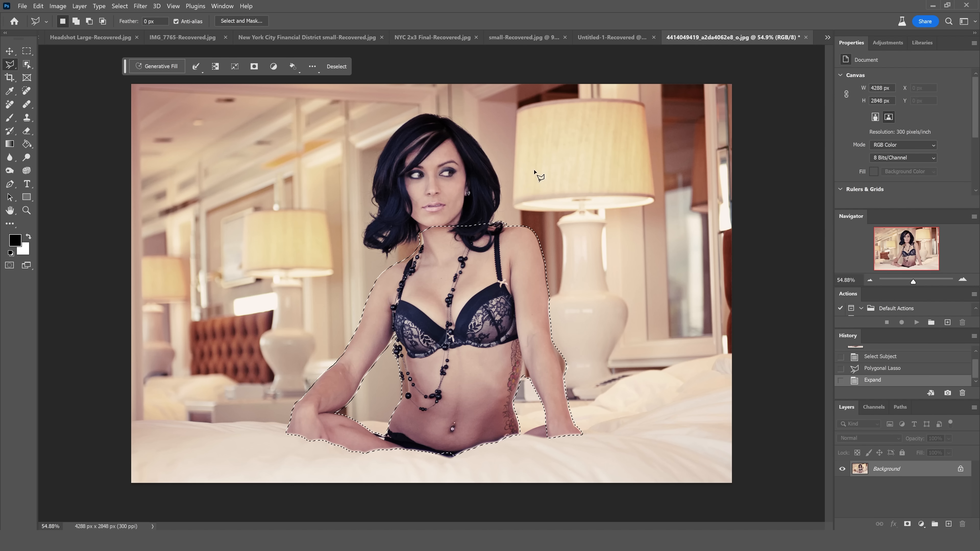
Generate a 'grey turtle neck' sweater over the selection and keep the second variation.
left_click(158, 67)
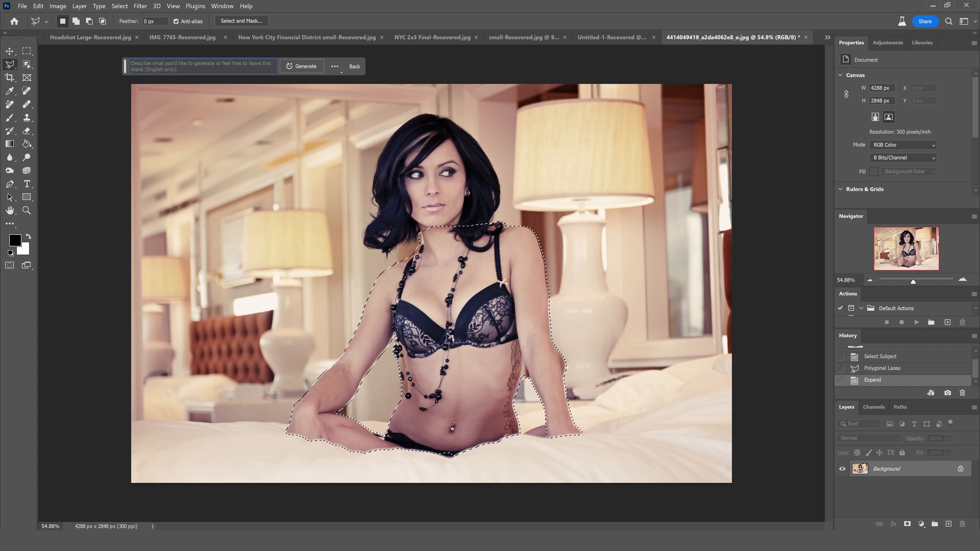
type("g")
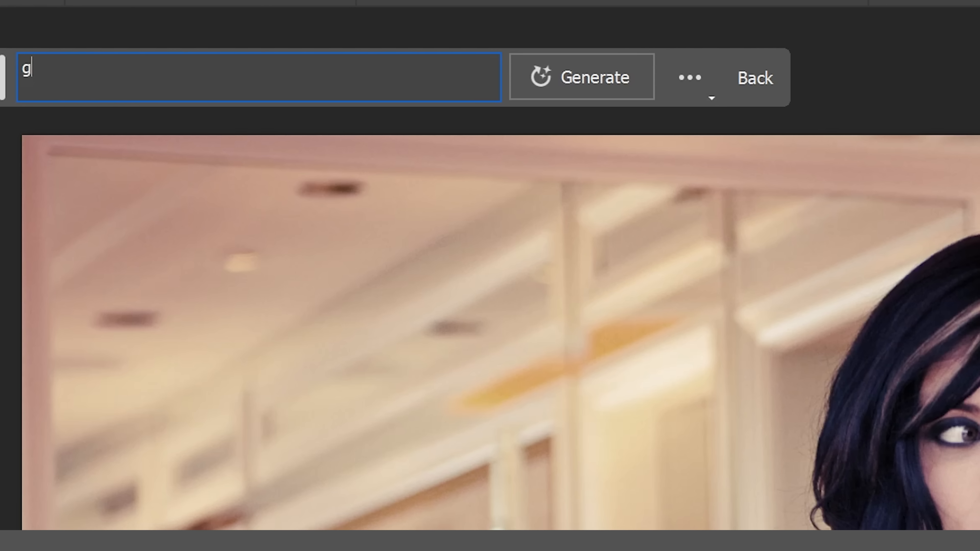
type("rey turtle neck")
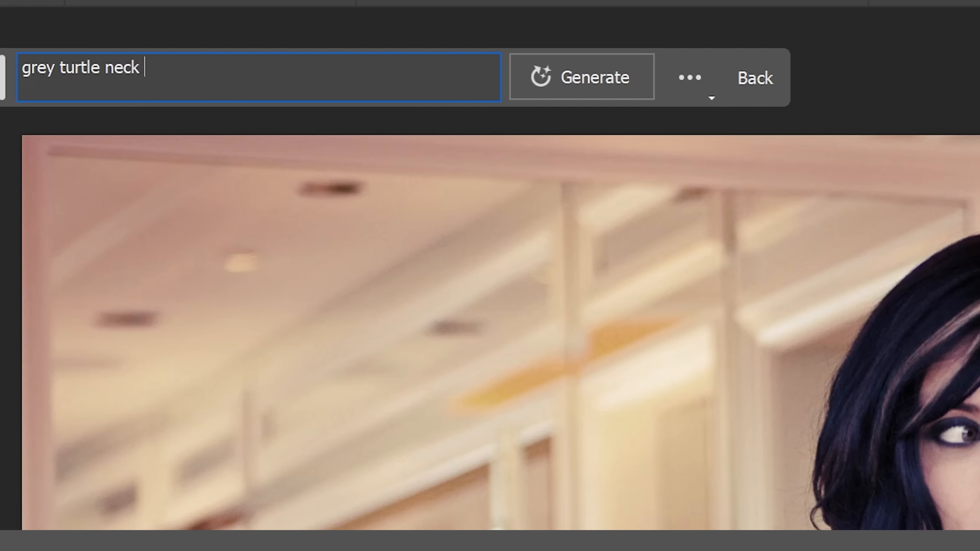
left_click(581, 77)
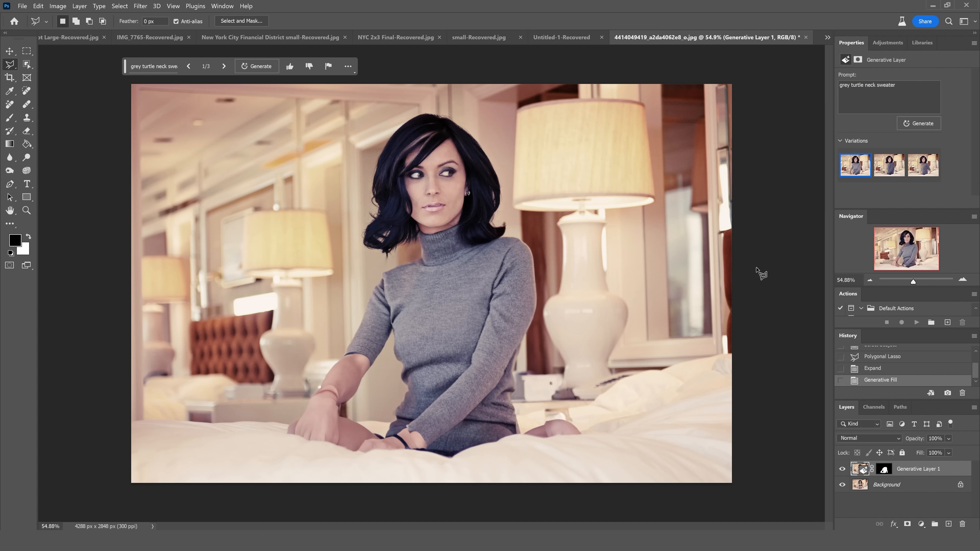
mouse_move(814, 286)
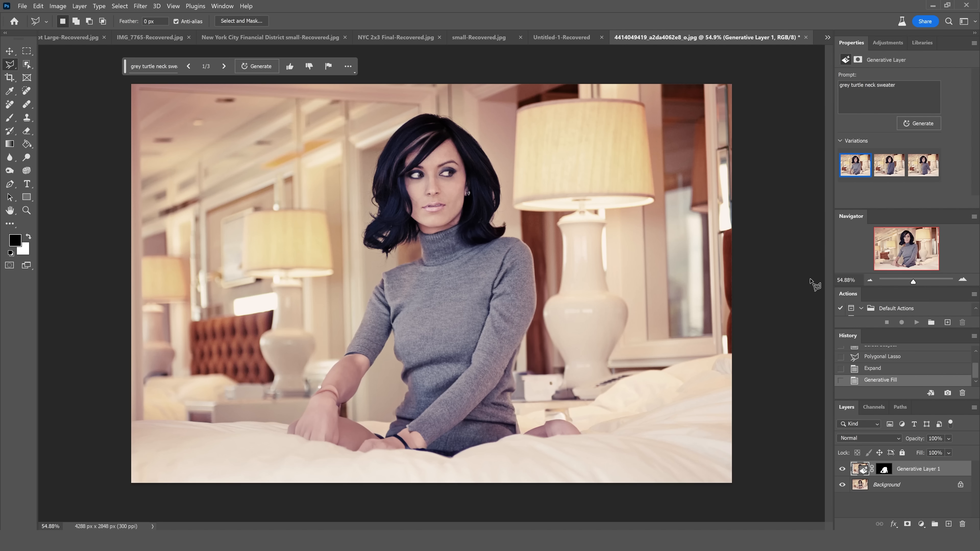
left_click(888, 164)
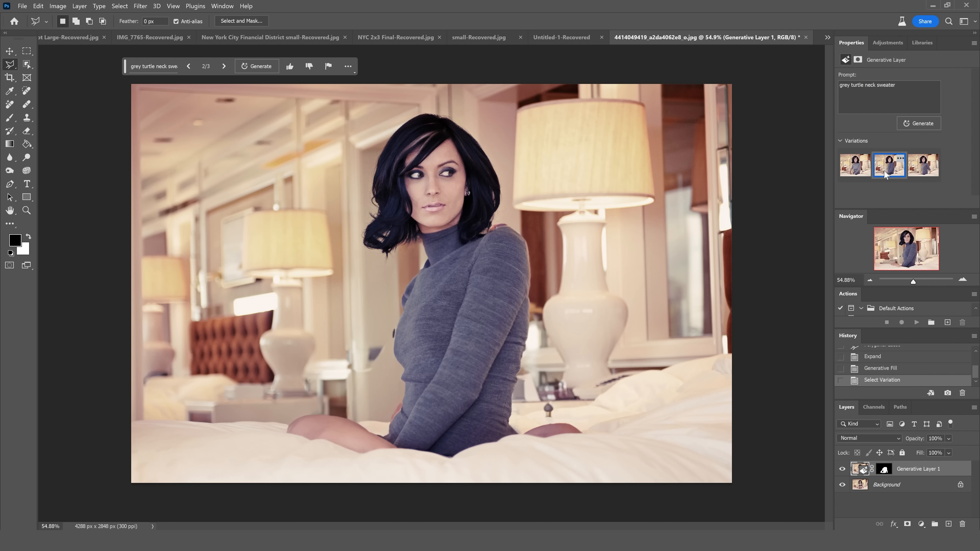
left_click(854, 165)
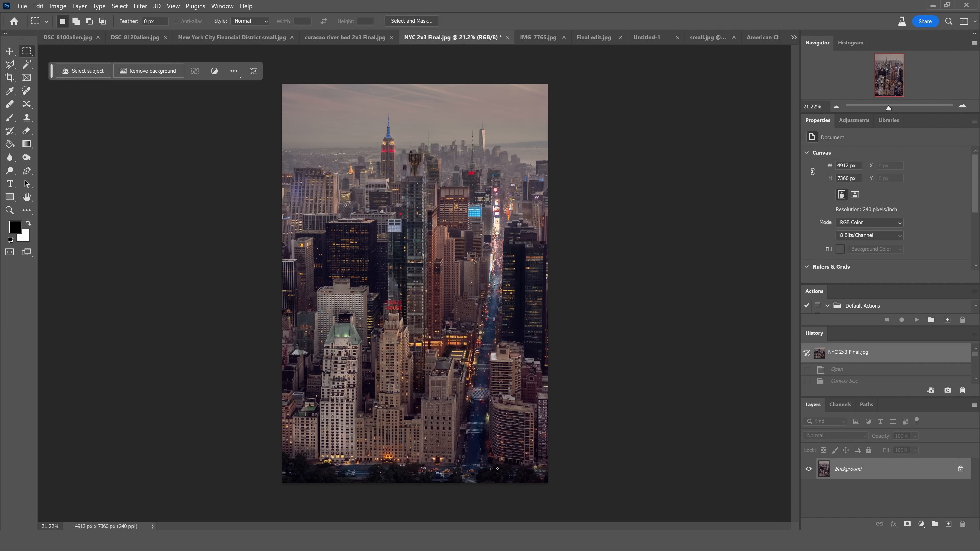
mouse_move(487, 491)
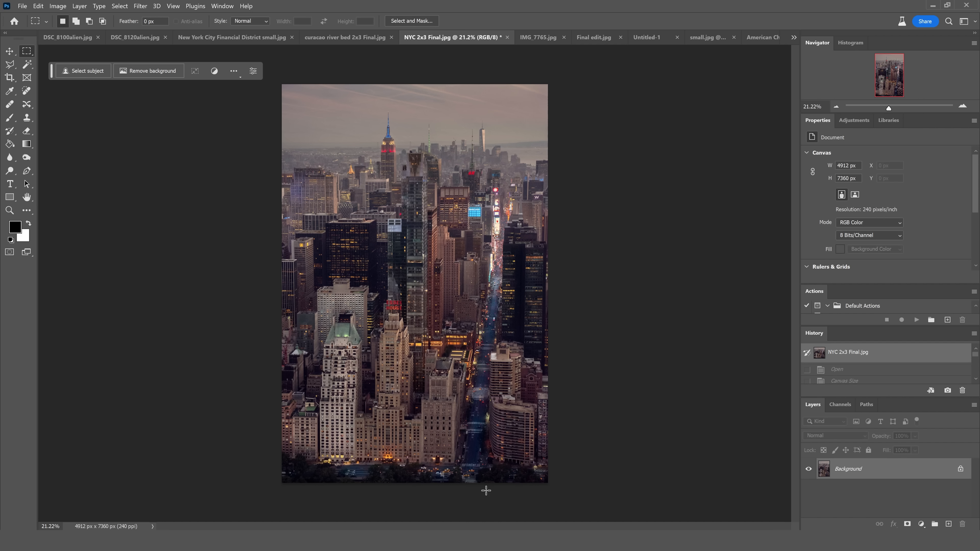
mouse_move(281, 162)
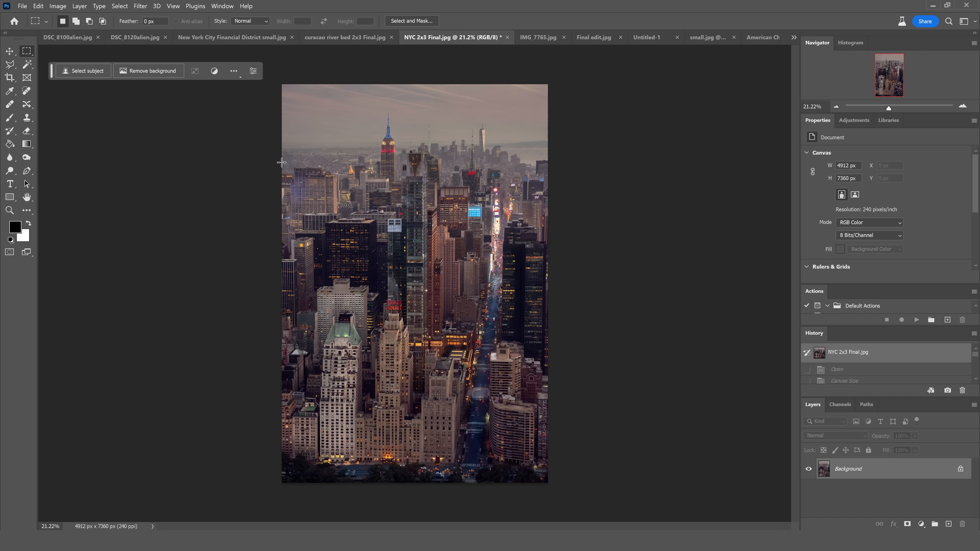
mouse_move(201, 166)
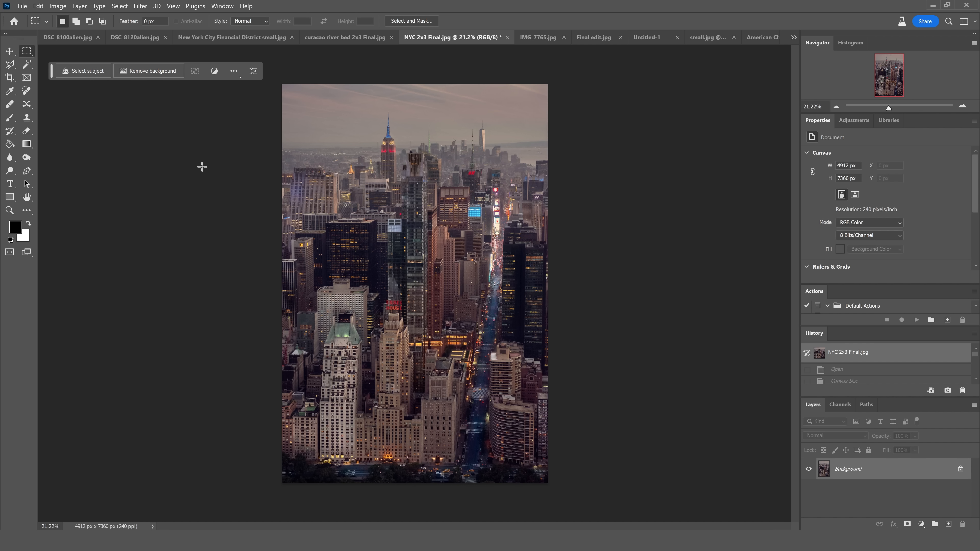
Drag the crop handles past the photo's left and bottom edges and commit the enlarged canvas.
left_click(9, 78)
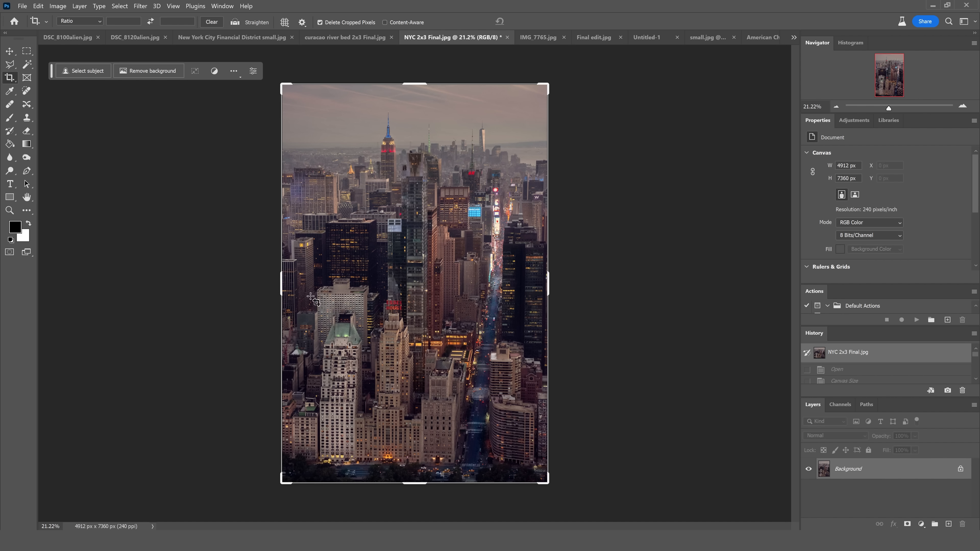
left_click(9, 77)
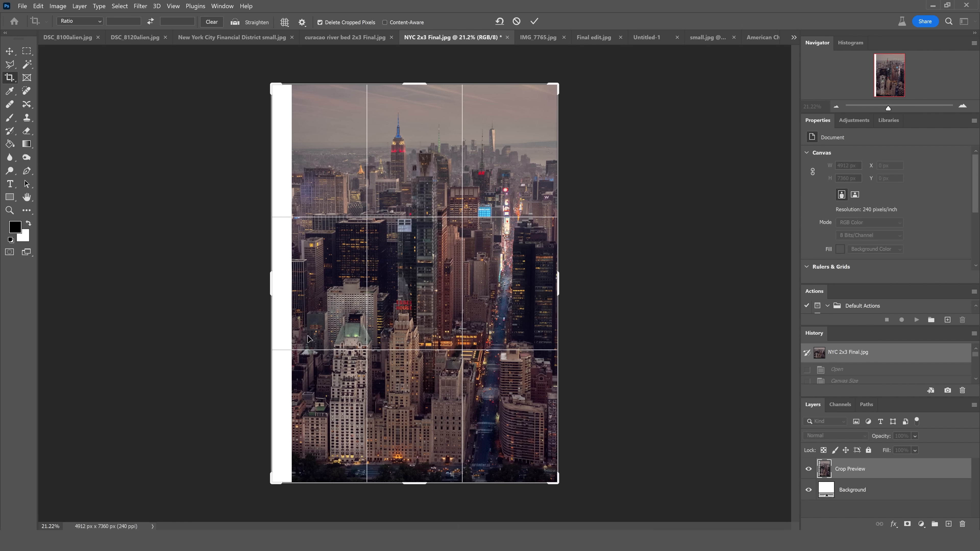
left_click(534, 21)
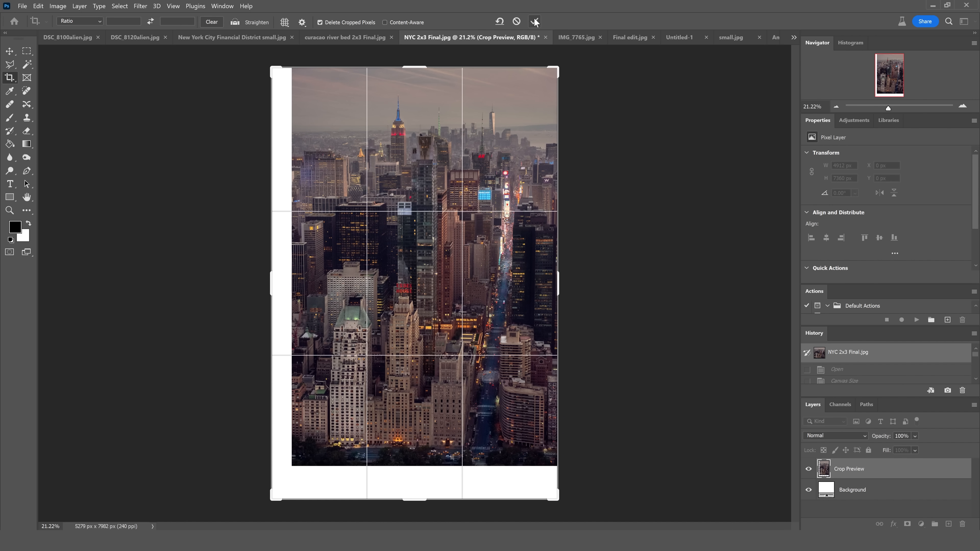
left_click(534, 22)
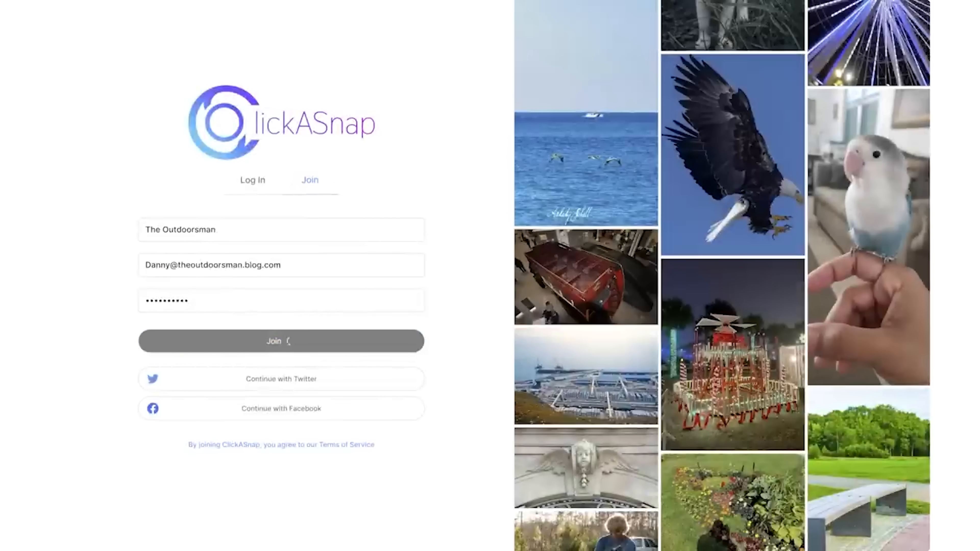
Join ClickASnap with the entered name, email and password.
left_click(281, 340)
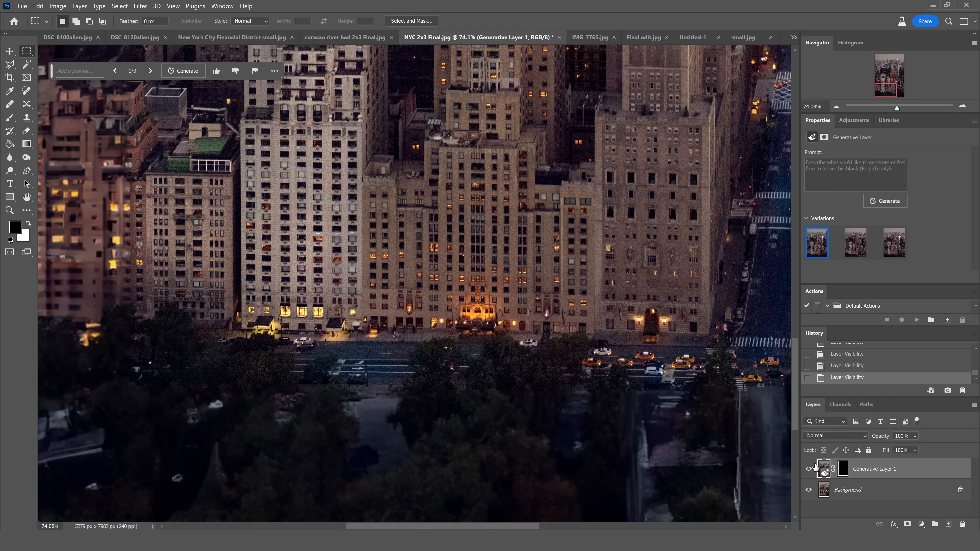
mouse_move(848, 256)
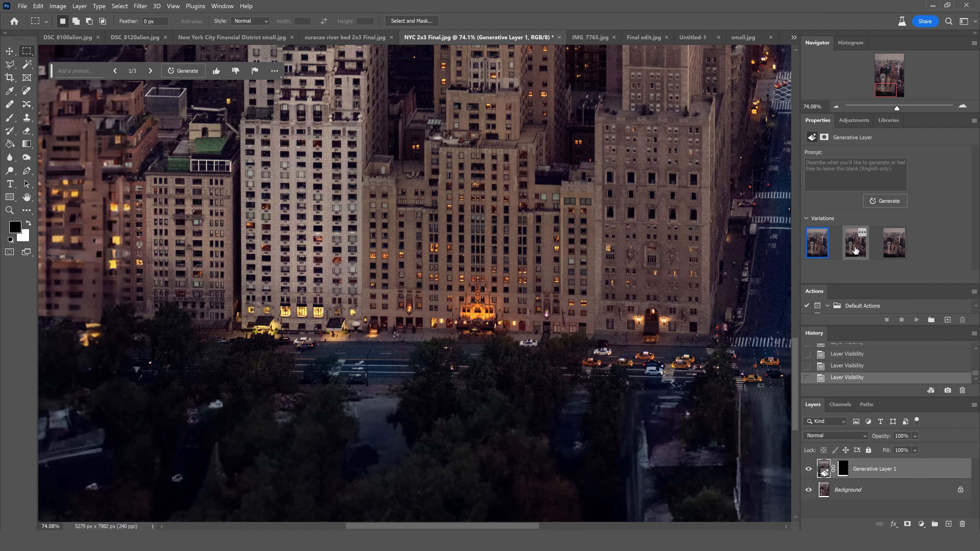
Click through the Manhattan fill variations up close and settle back on the first one.
left_click(854, 243)
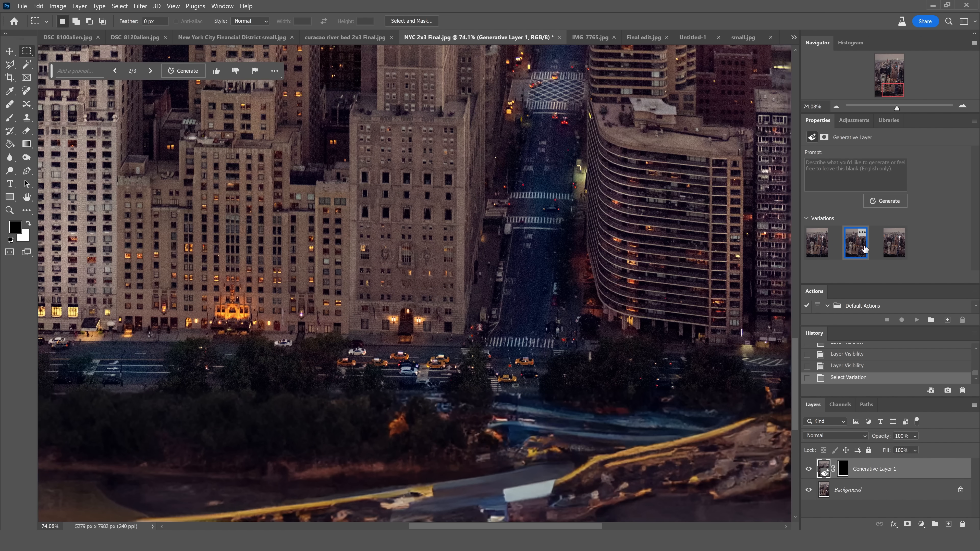
left_click(893, 242)
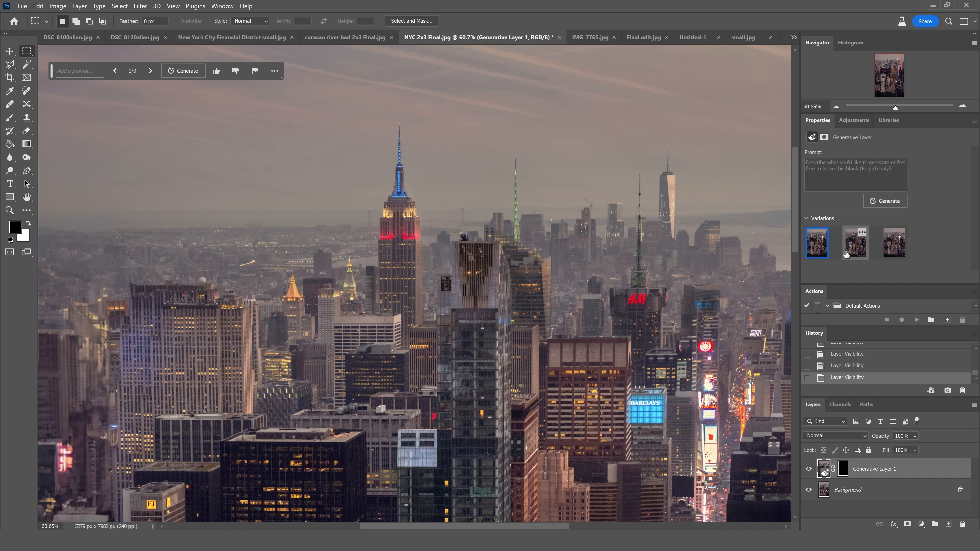
left_click(854, 243)
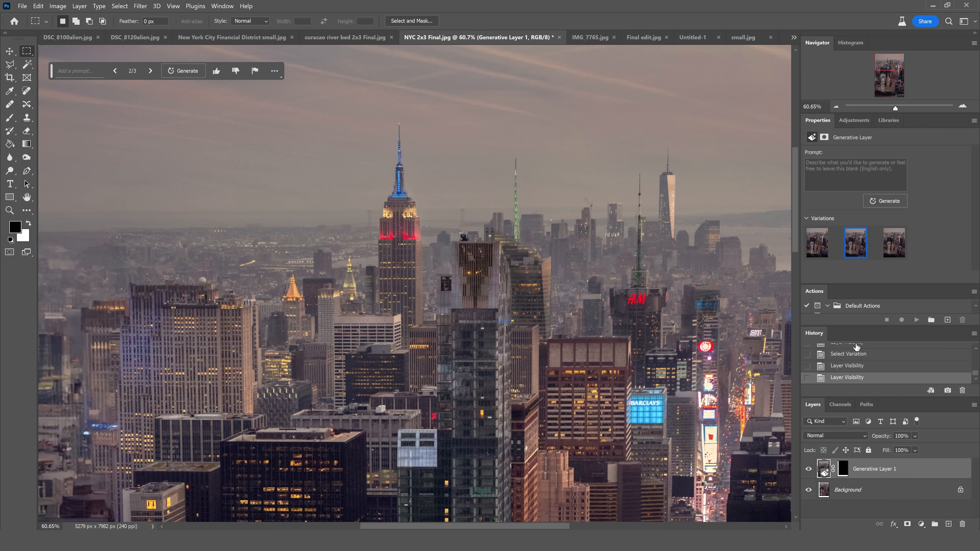
scroll("down", 3)
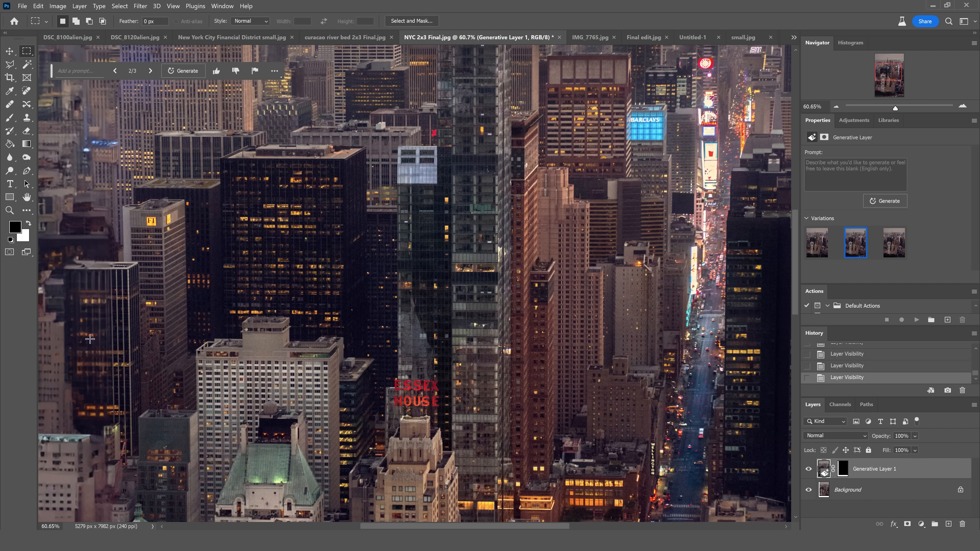
mouse_move(591, 9)
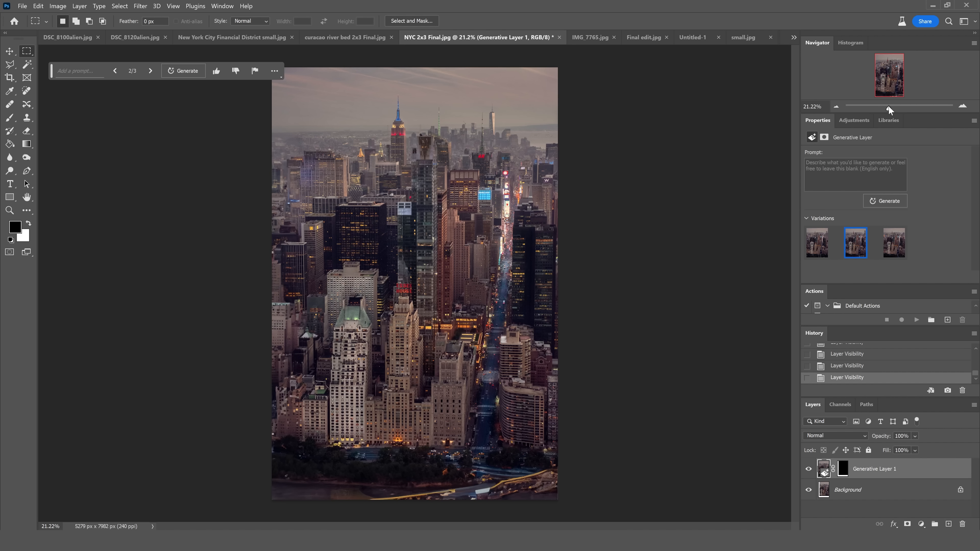
mouse_move(888, 107)
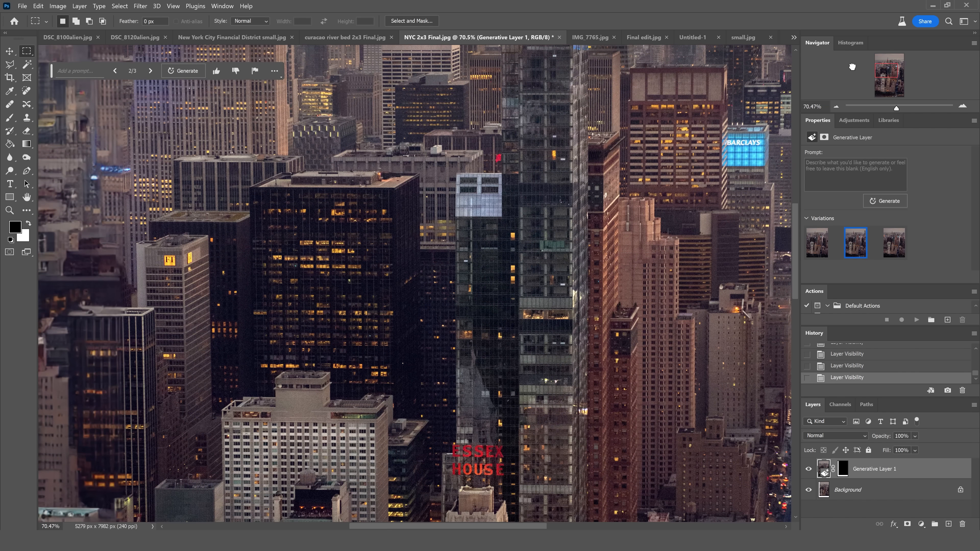
mouse_move(873, 114)
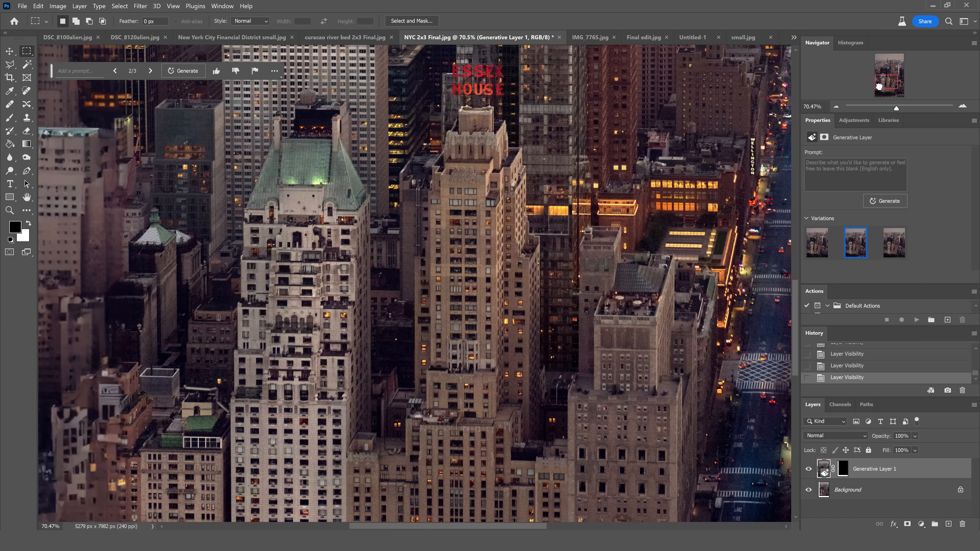
left_click(815, 243)
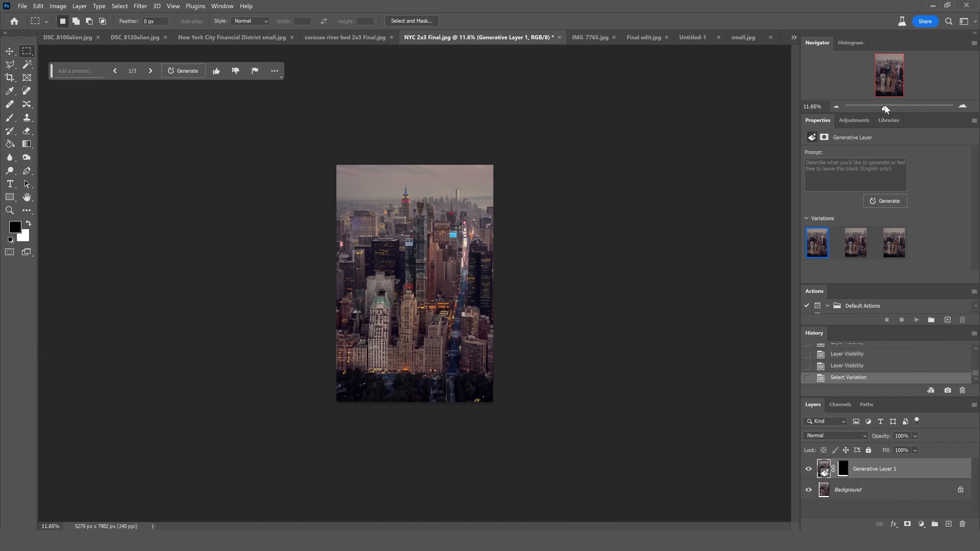
Switch to the childhood portrait and start a Polygonal Lasso outline over its empty area.
left_click(591, 36)
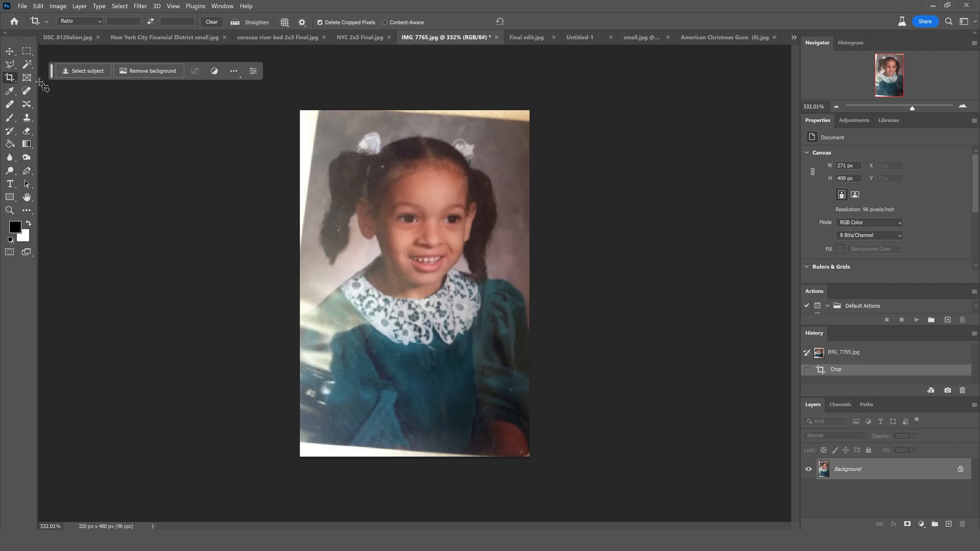
left_click(10, 64)
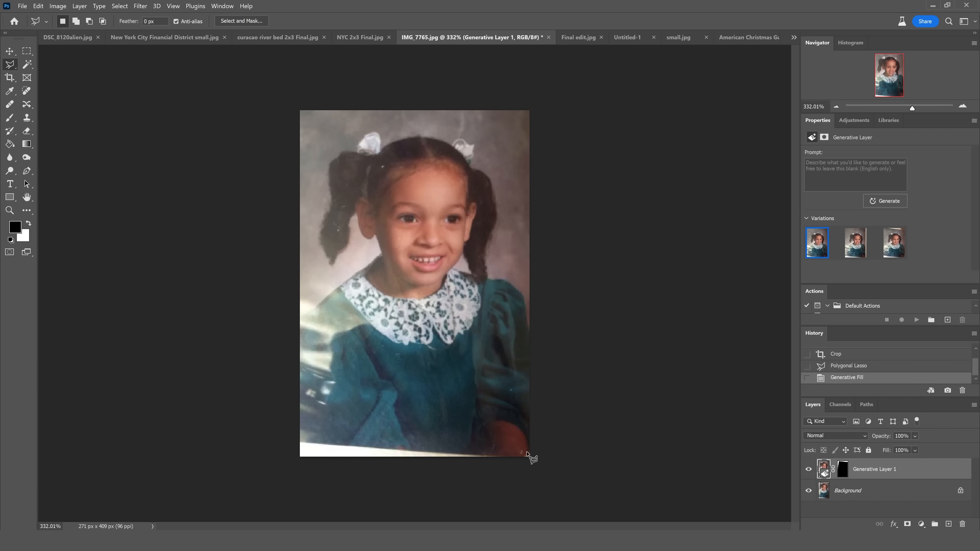
left_click(887, 200)
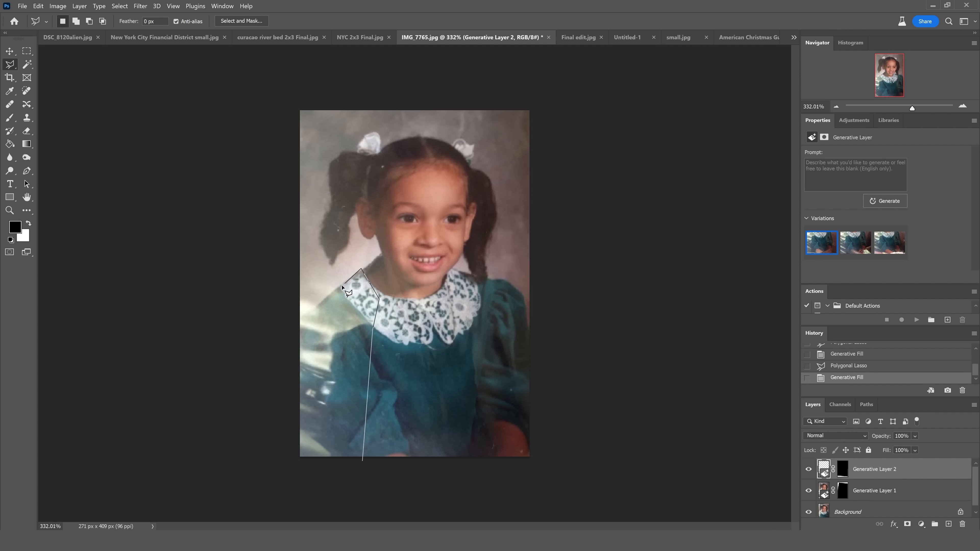
Outline the girl's left shoulder to the photo edge, fill it and compare the newest layer, ending on Final edit.jpg.
left_click(298, 325)
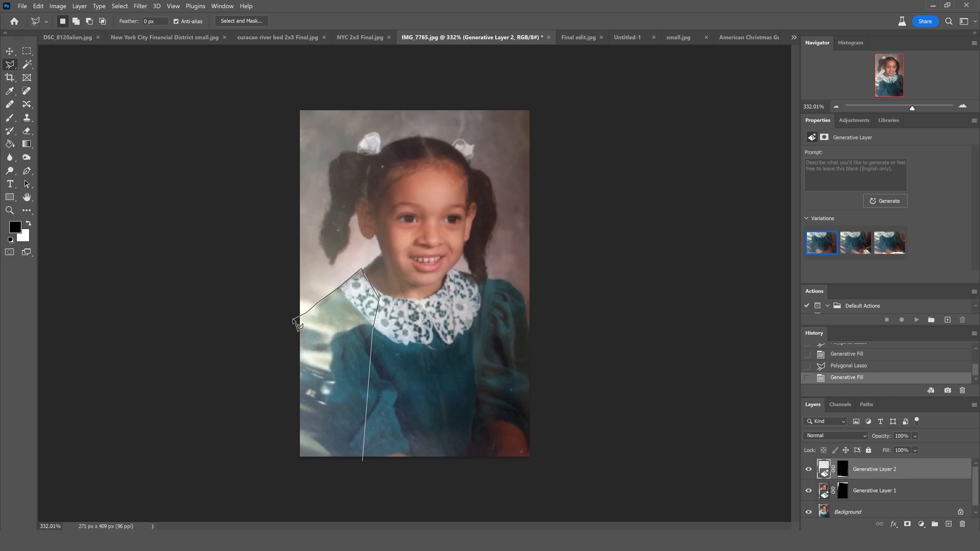
left_click(888, 200)
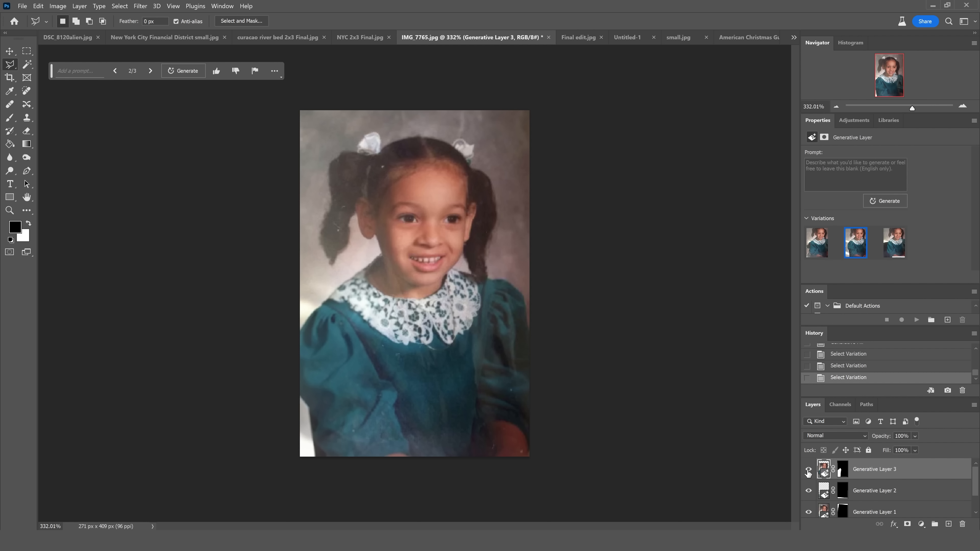
left_click(808, 472)
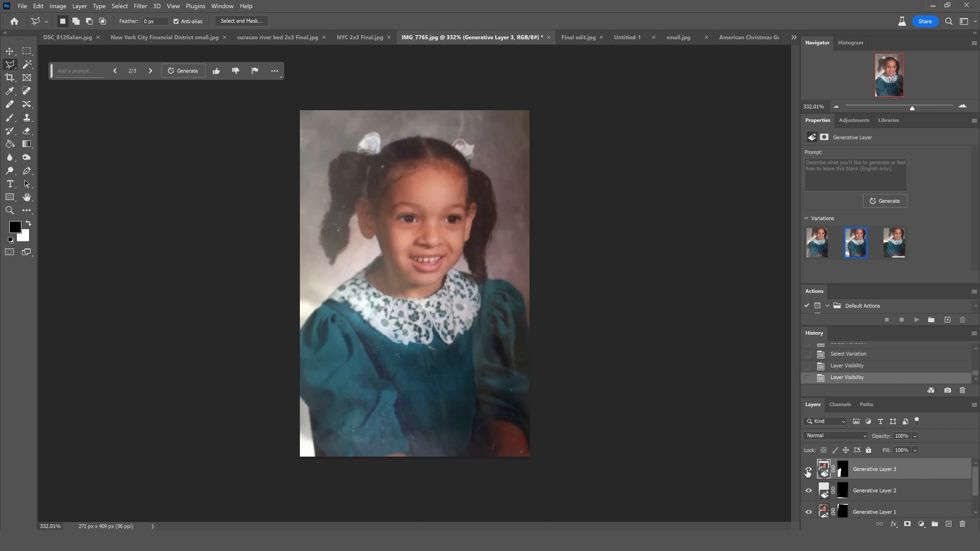
left_click(578, 36)
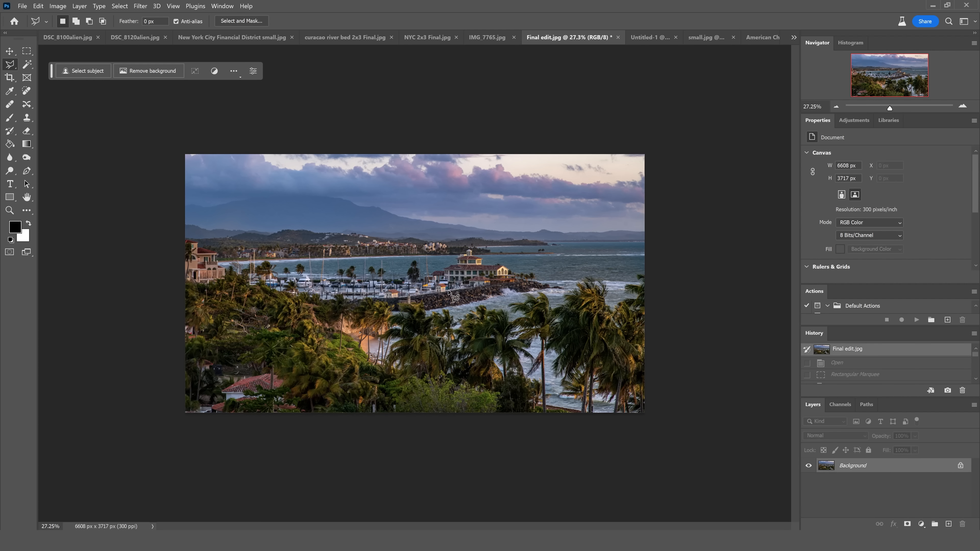
mouse_move(316, 264)
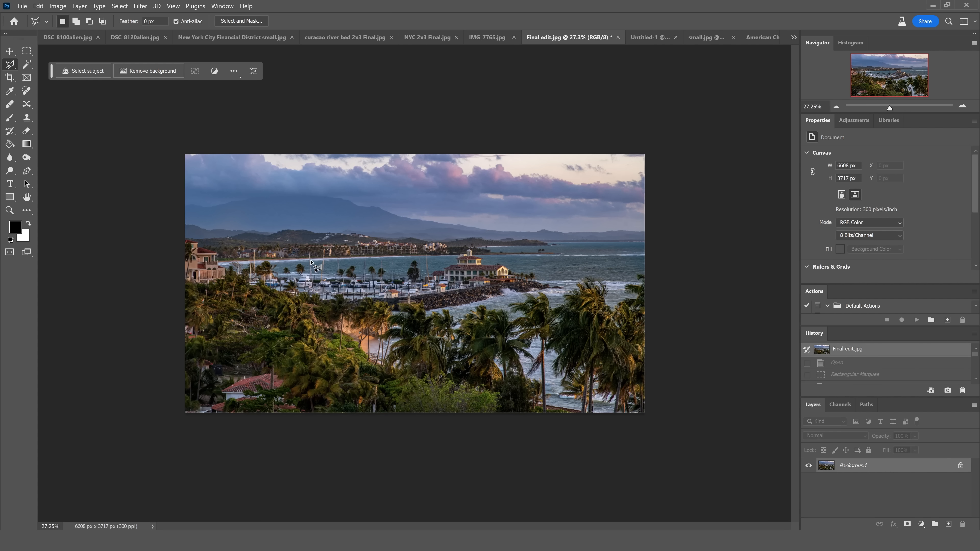
mouse_move(256, 366)
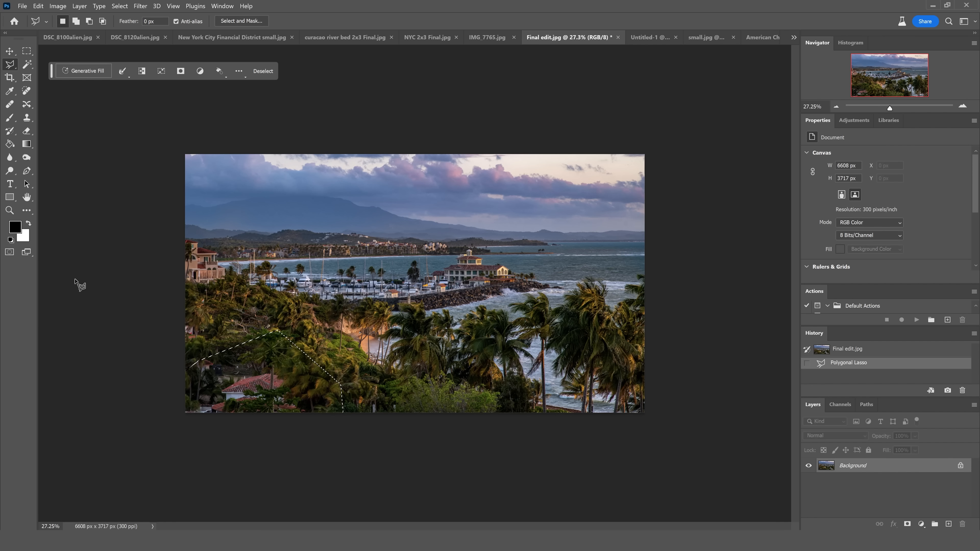
Run Generative Fill with an empty prompt on the lower-left hillside selection.
left_click(82, 70)
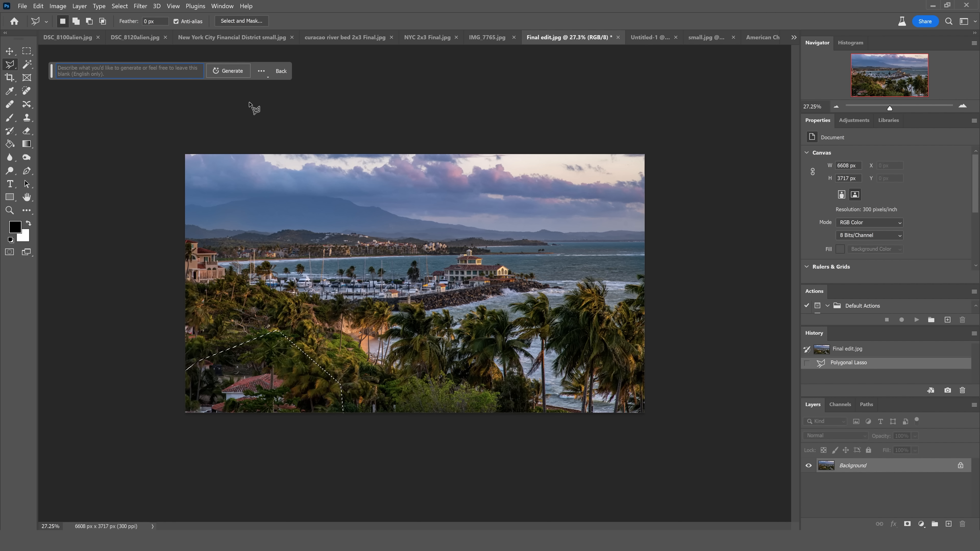
left_click(228, 70)
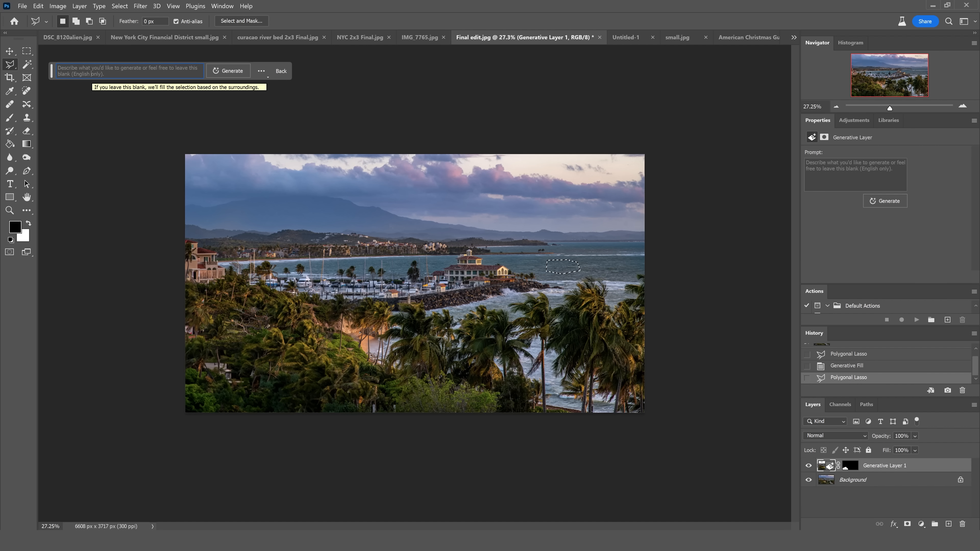
Try a '42 foot s...' prompt, dismiss the not-English warning, and regenerate as 'small yacht'.
type("42 foot silverton")
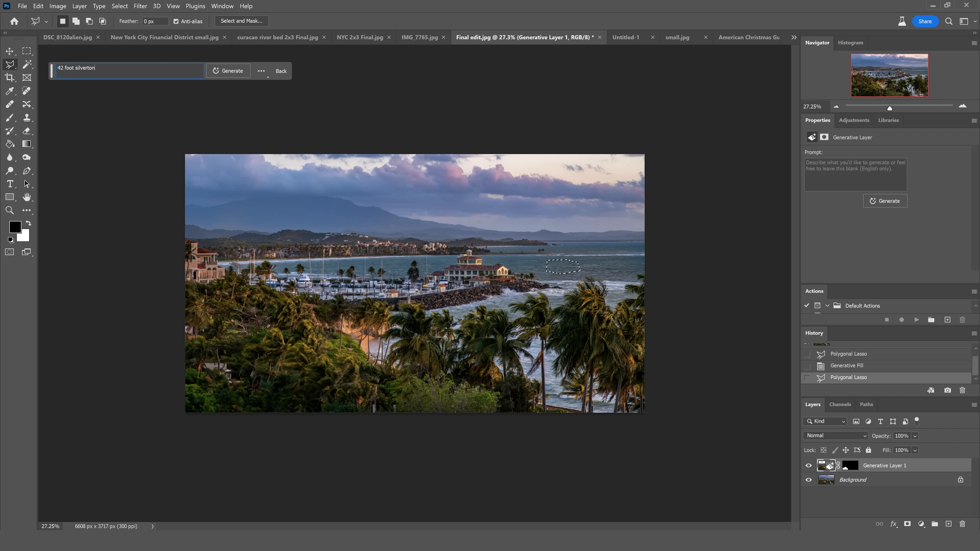
left_click(228, 70)
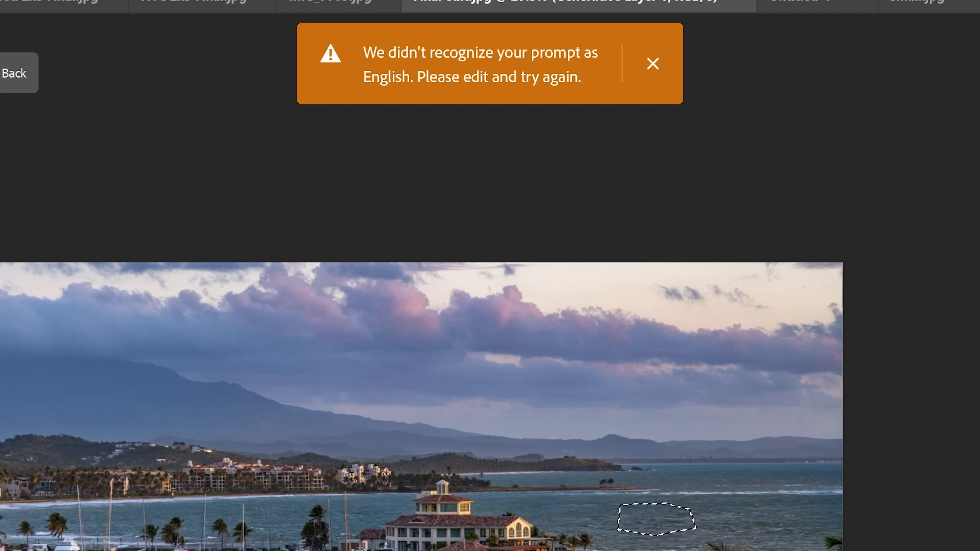
left_click(652, 64)
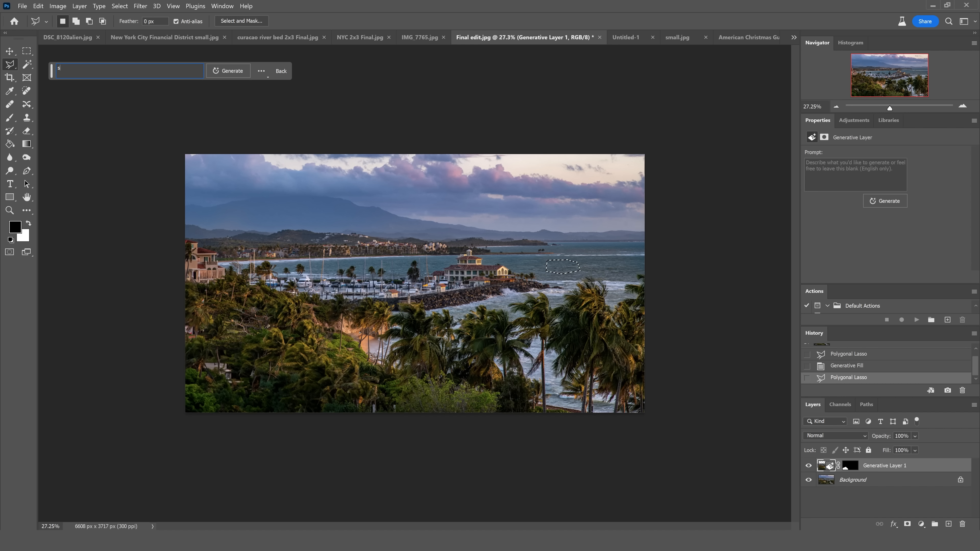
left_click(227, 70)
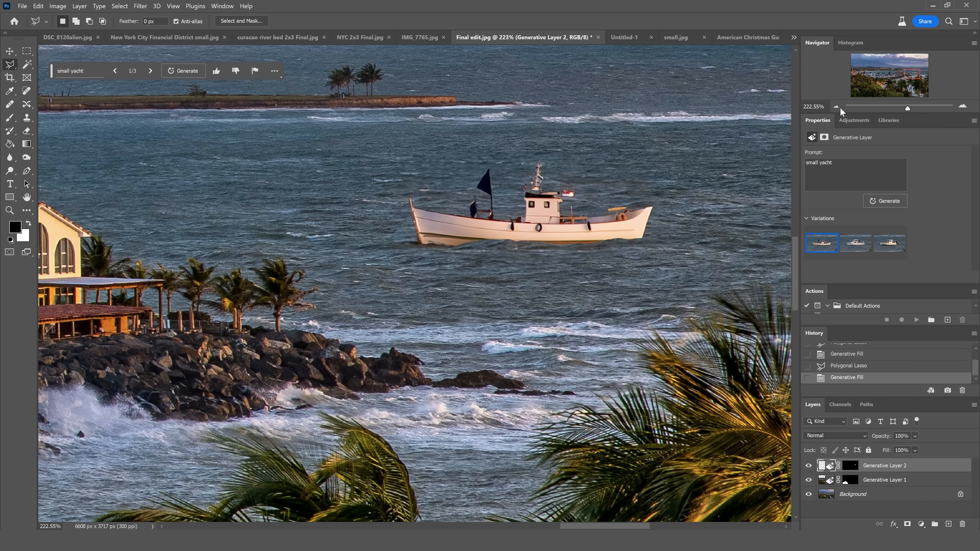
mouse_move(821, 399)
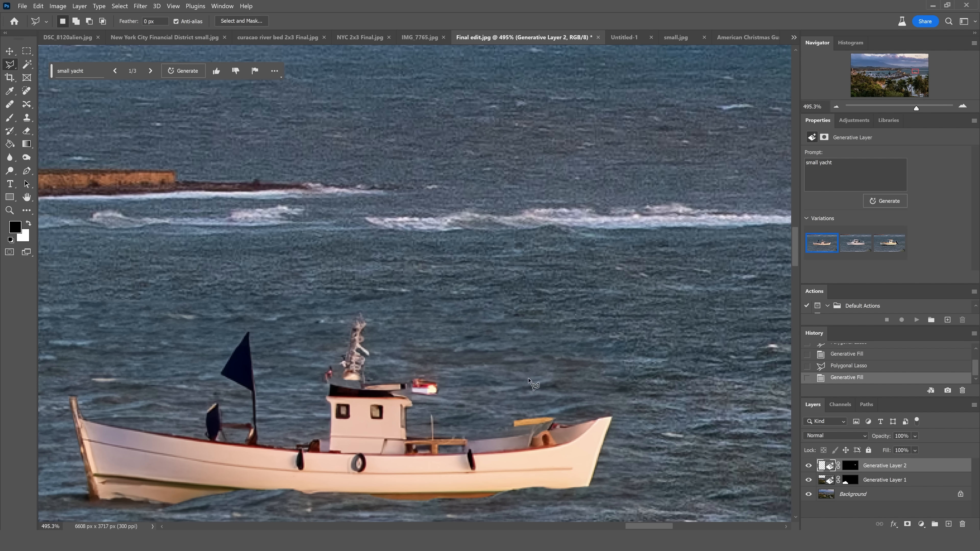
Touch up the Generative Layer 2 mask with the Brush and apply a 0.2 px Gaussian Blur to the yacht.
left_click(850, 465)
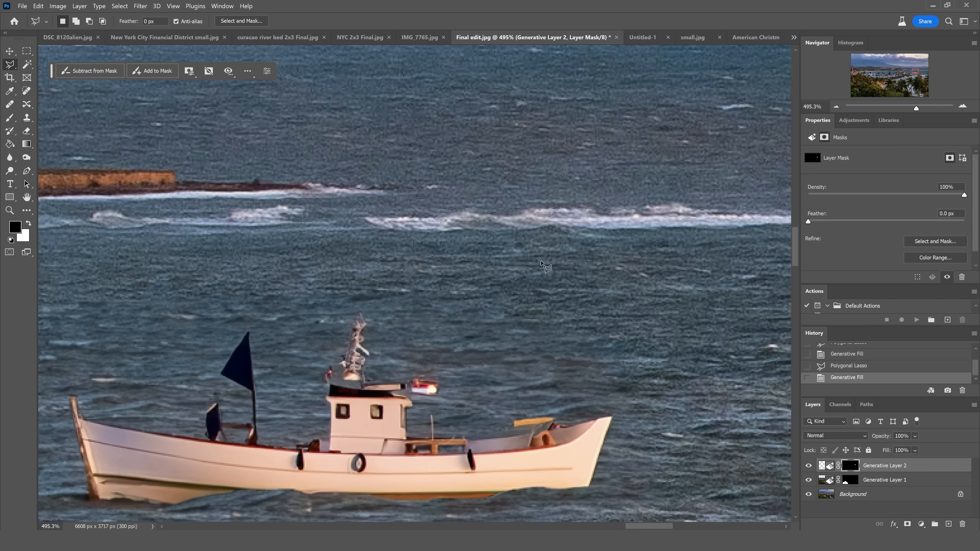
left_click(10, 117)
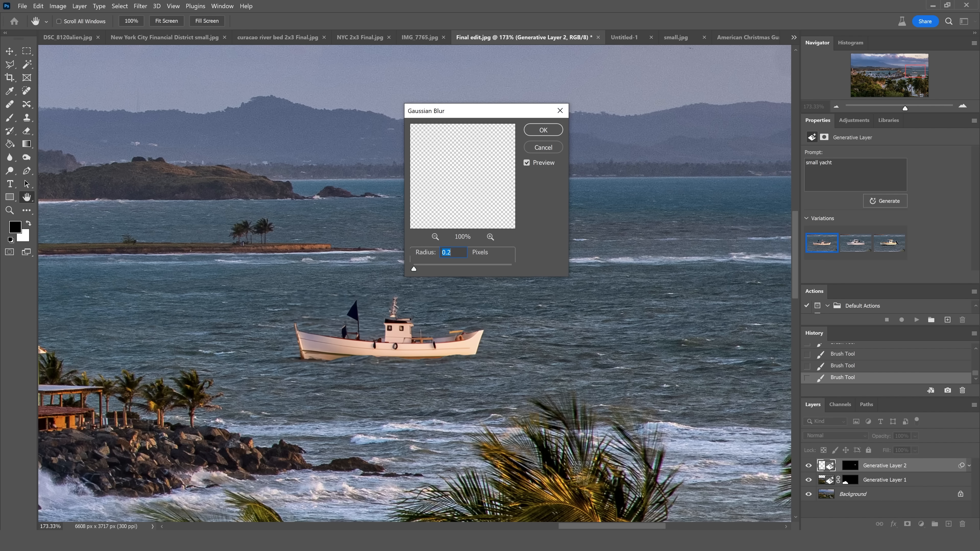
left_click(542, 129)
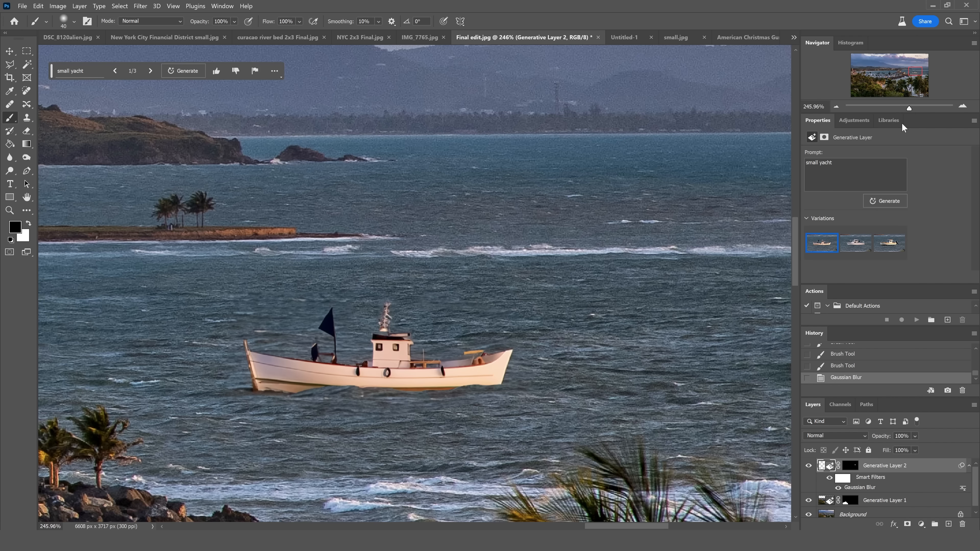
left_click(623, 37)
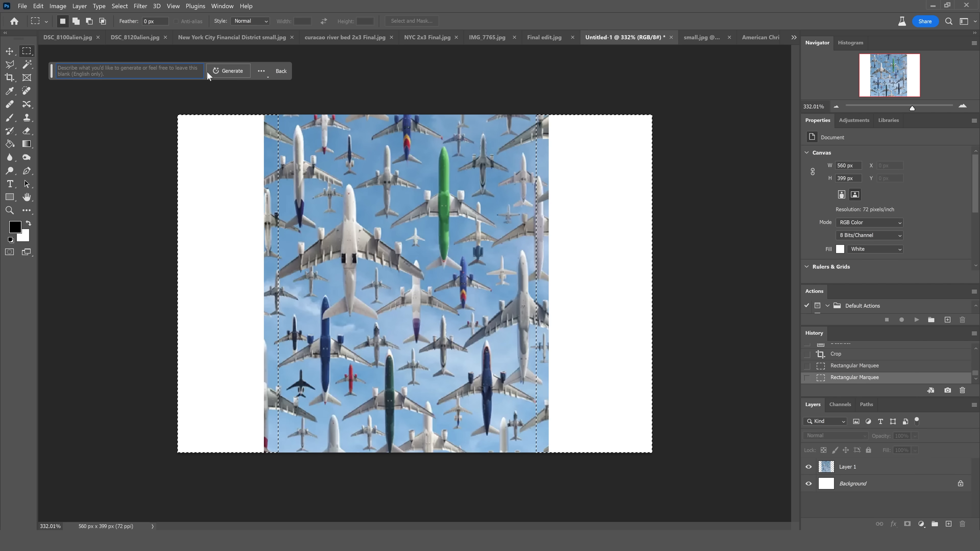
Generate airplanes with no prompt to fill the blank white canvas sides.
left_click(232, 71)
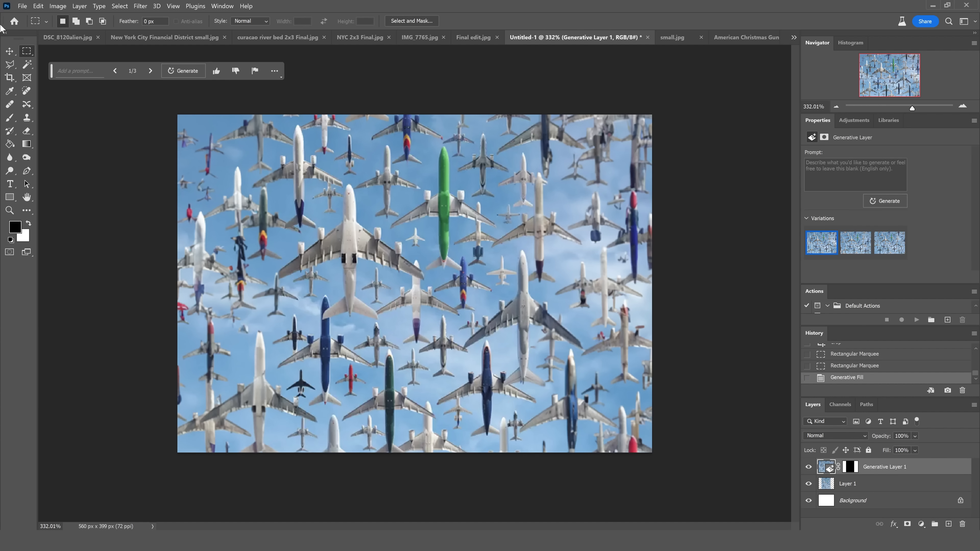
mouse_move(236, 350)
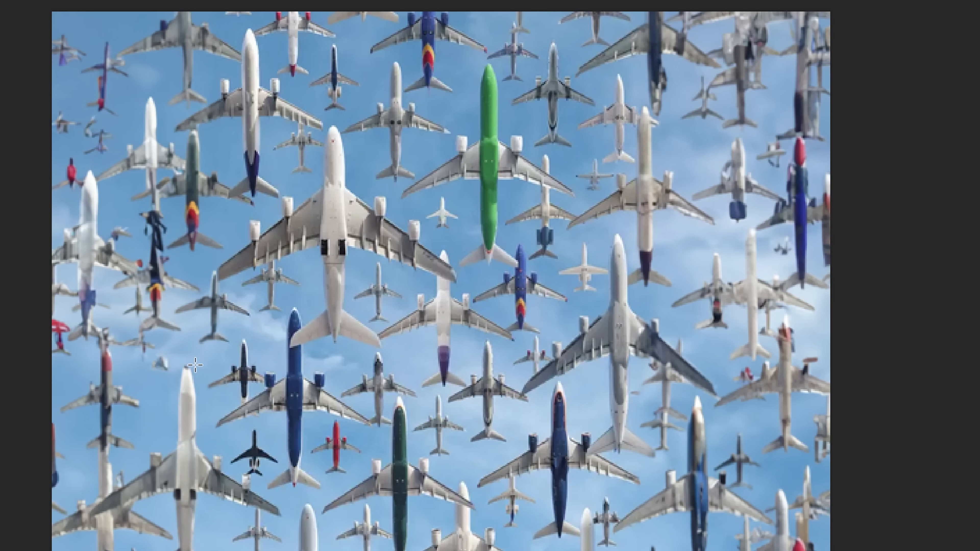
mouse_move(695, 117)
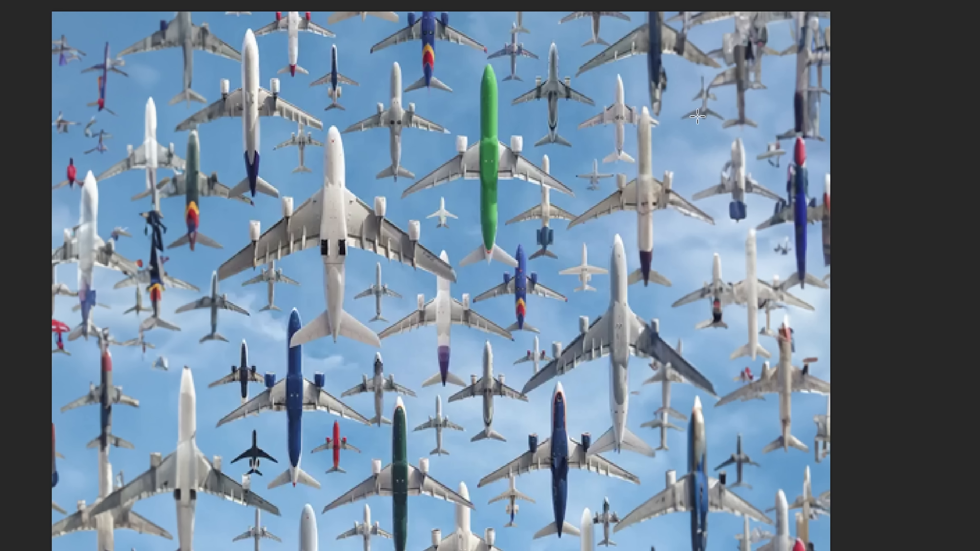
mouse_move(800, 70)
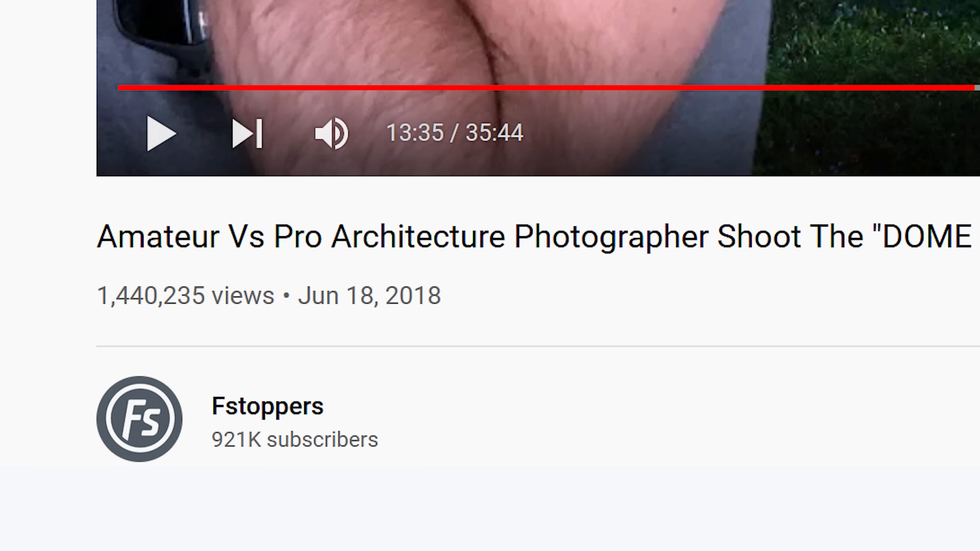
Search YouTube for 'fstoppers' and scroll to the Latest from Fstoppers results.
type("fstoppers")
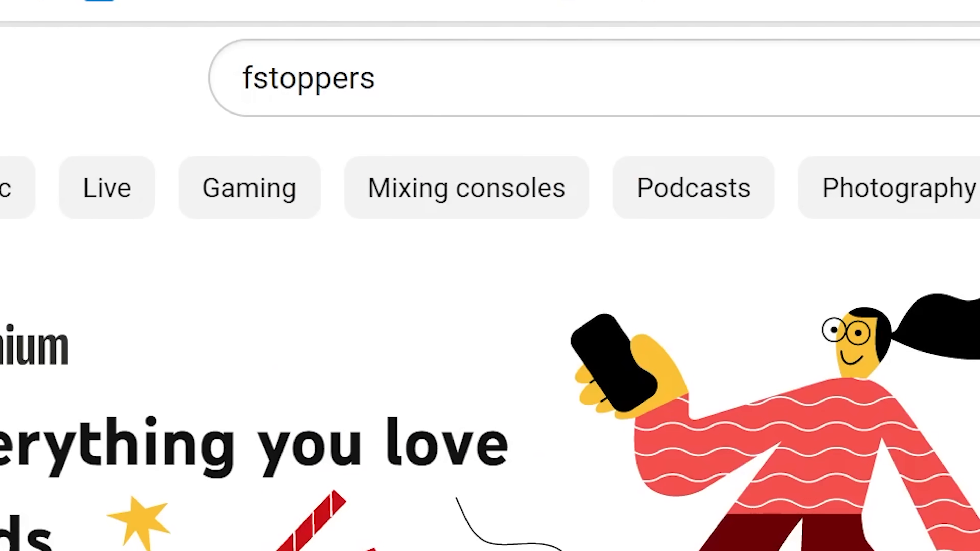
key("Return")
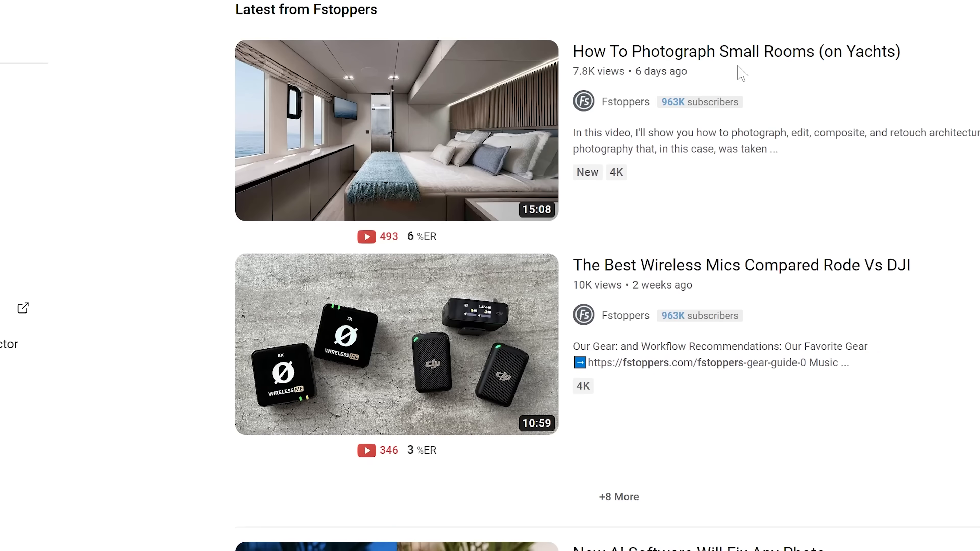
mouse_move(396, 130)
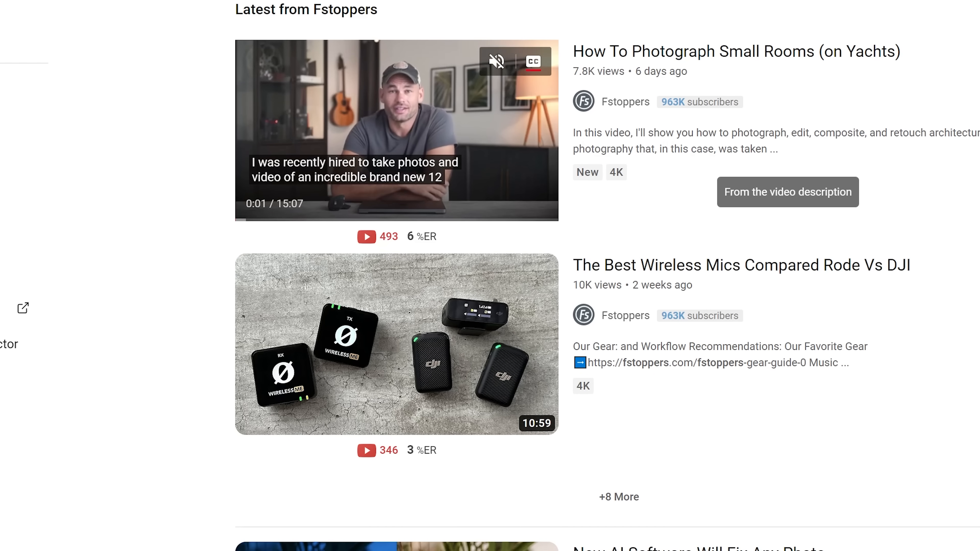
scroll("down", 3)
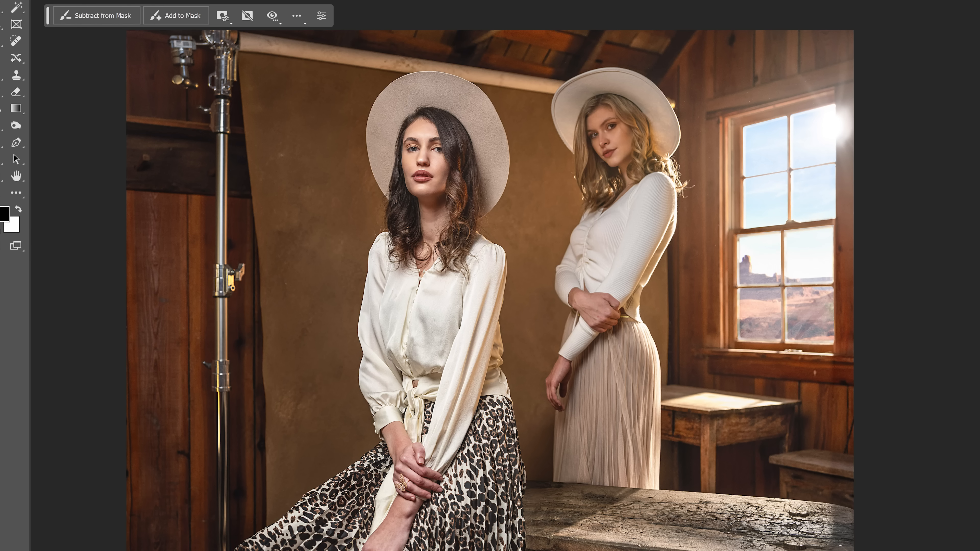
Run a Generative Fill prompt on the barn portrait selection, which gets rejected by user guidelines.
type("an")
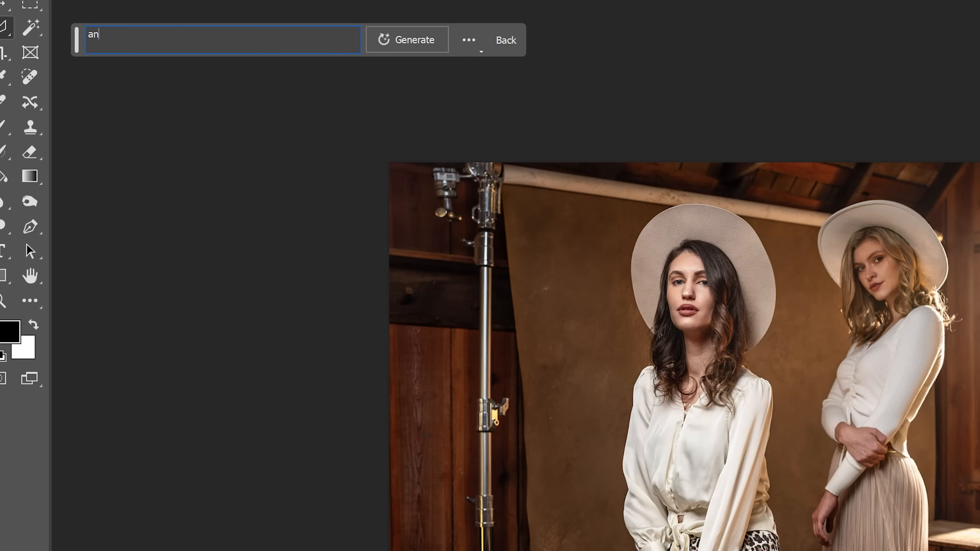
left_click(406, 40)
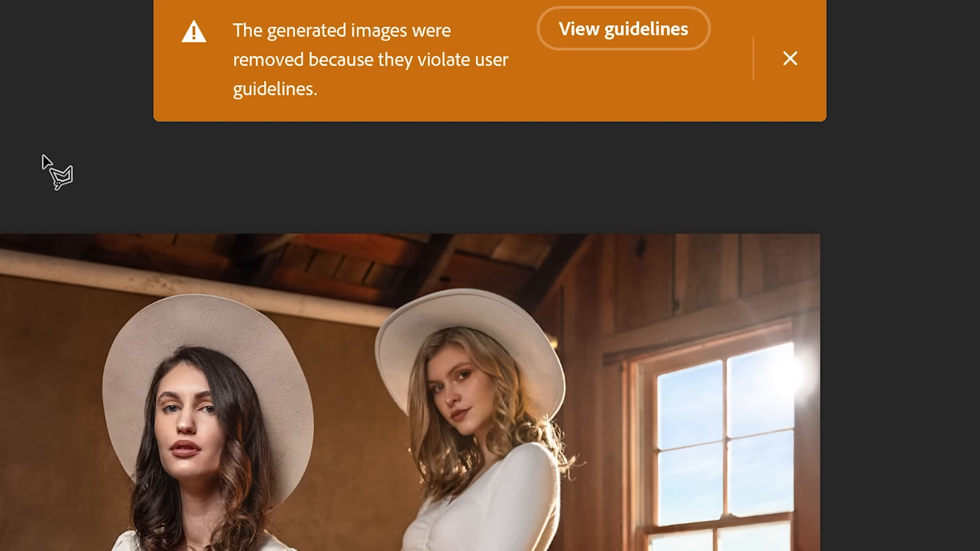
mouse_move(442, 89)
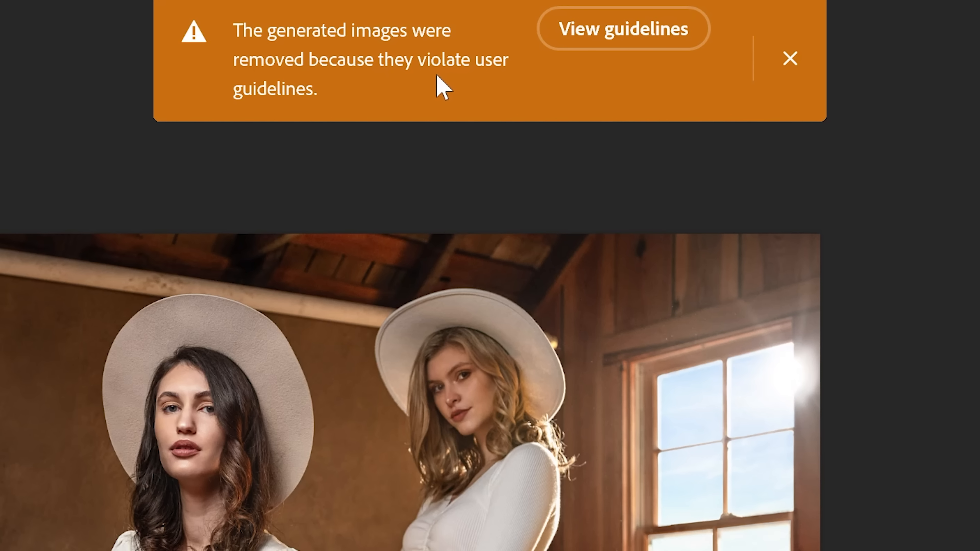
mouse_move(492, 91)
type("p")
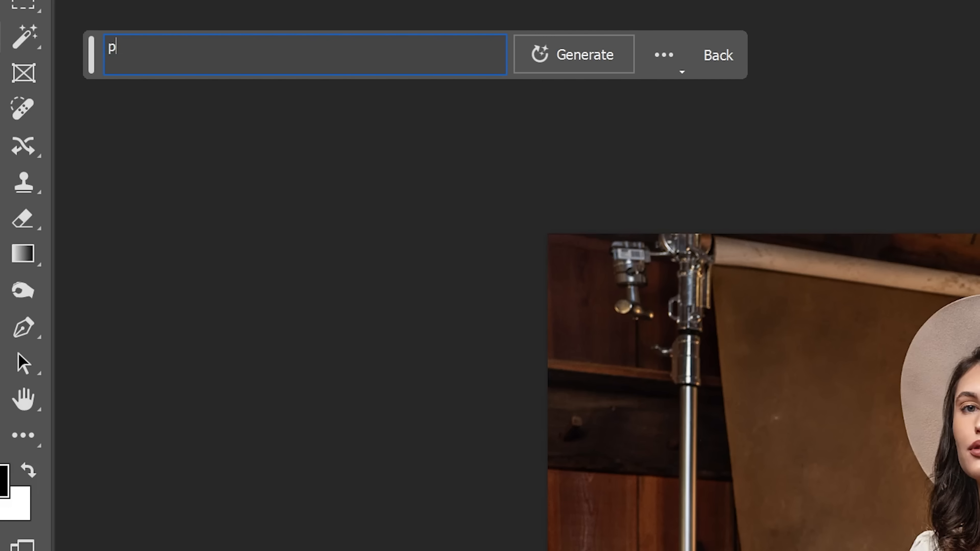
Generate 'pick ace wooden' tools along the left wall, then bring up the American Christmas Guns portrait.
type("ick ace")
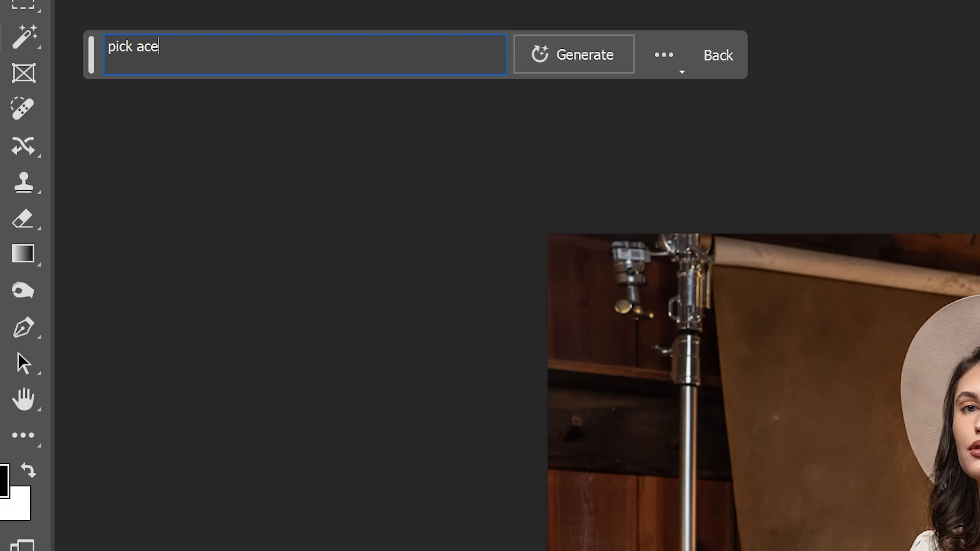
type("wooden")
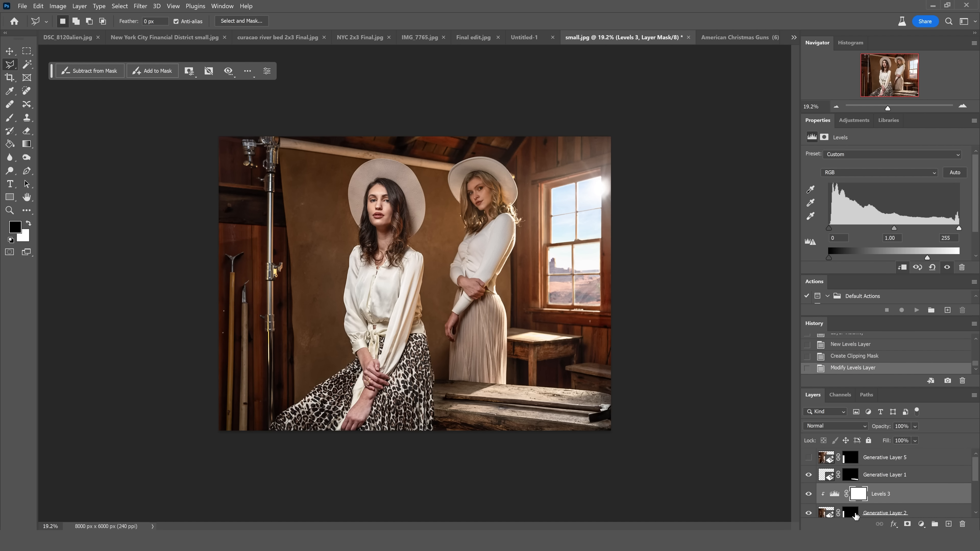
left_click(737, 37)
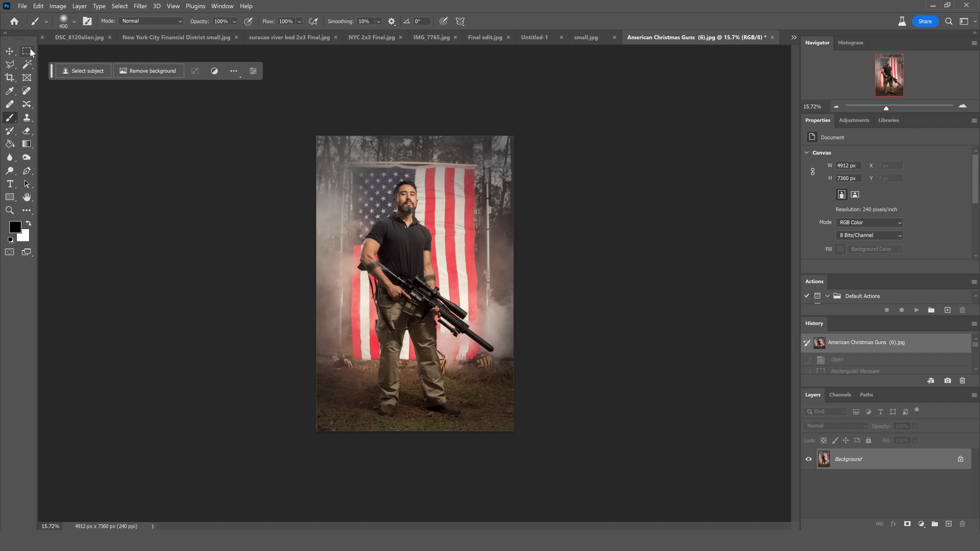
Marquee the area around the man and crop the flag portrait tighter via Image > Crop.
left_click(26, 51)
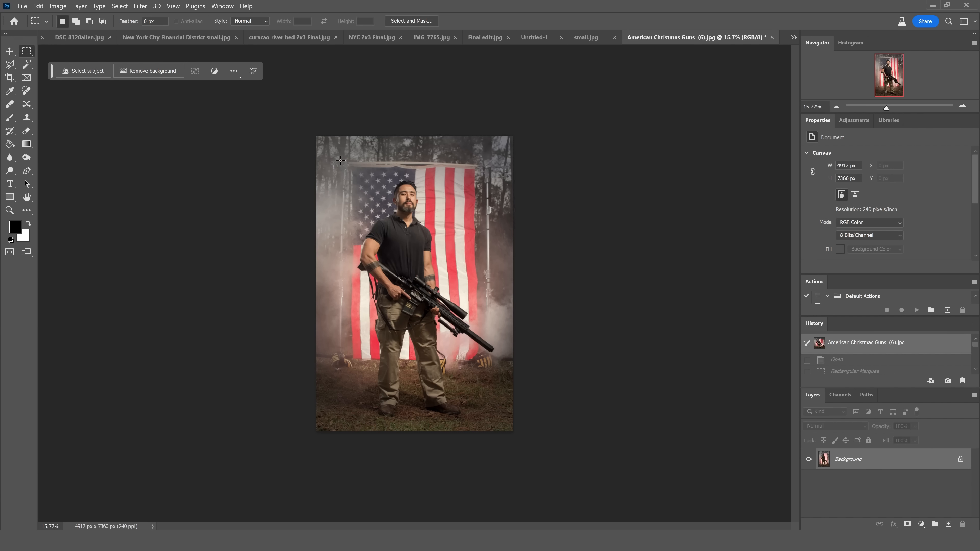
left_click(10, 77)
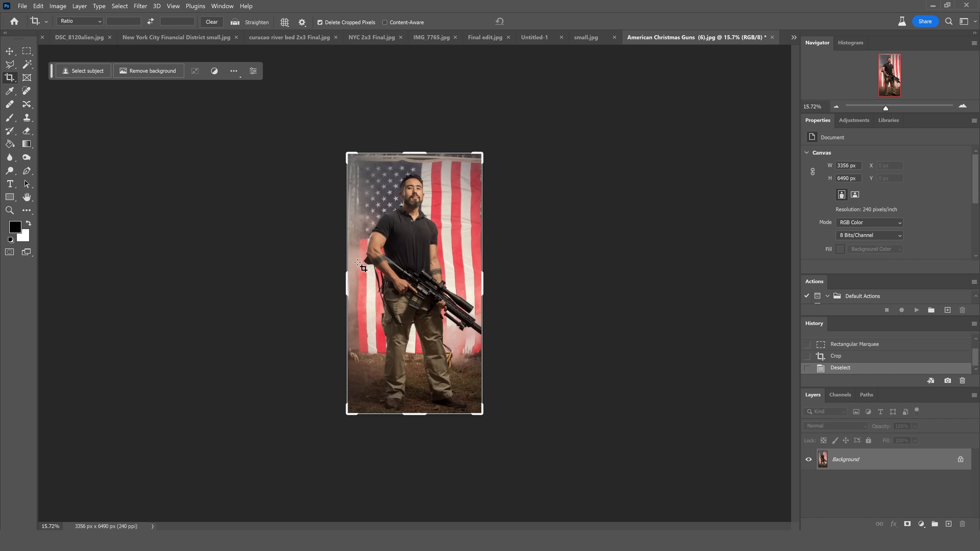
left_click(10, 77)
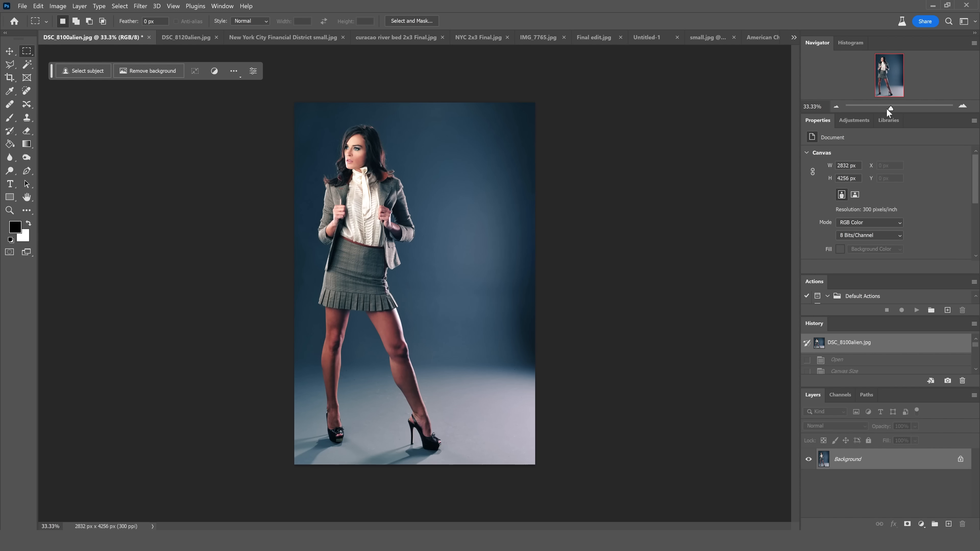
mouse_move(10, 78)
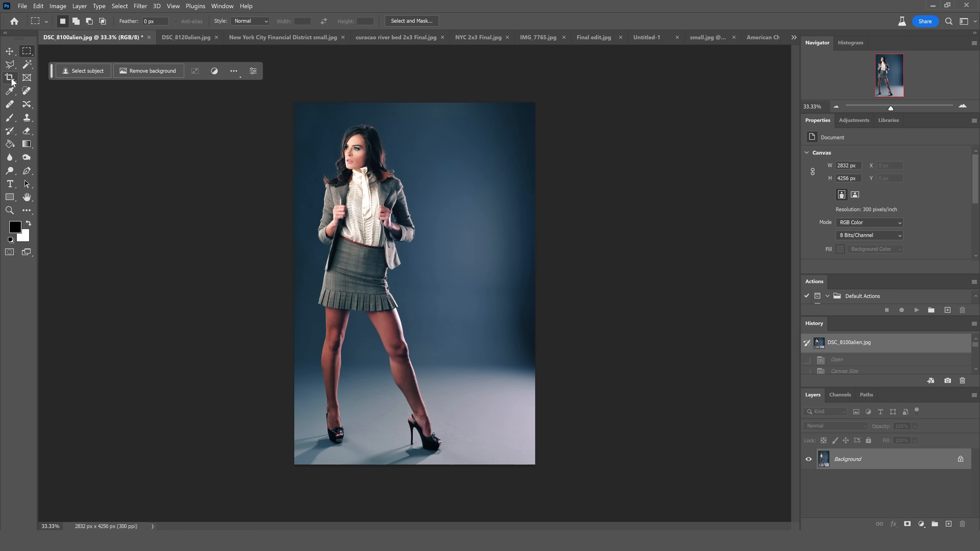
Widen the canvas to landscape with the Crop tool and generate backdrop for the empty sides.
left_click(10, 78)
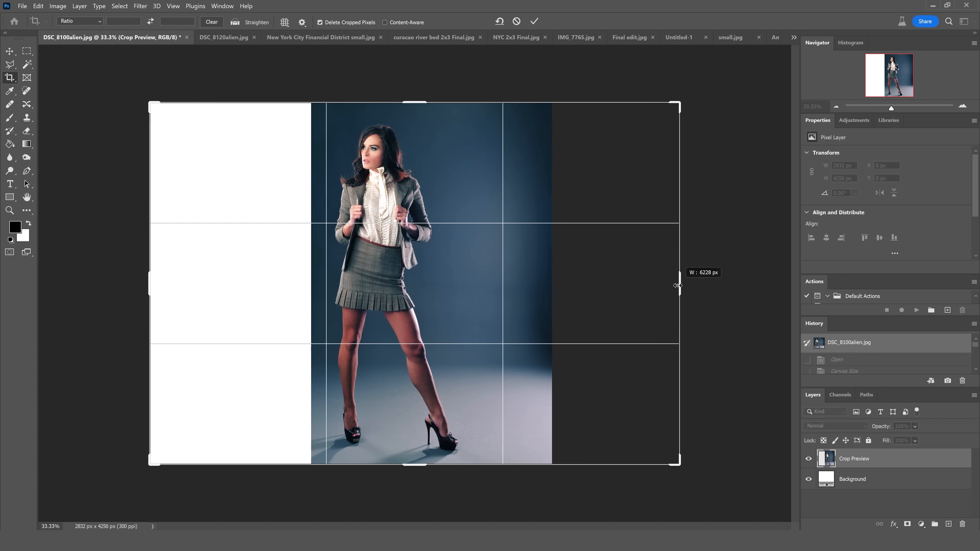
left_click(534, 22)
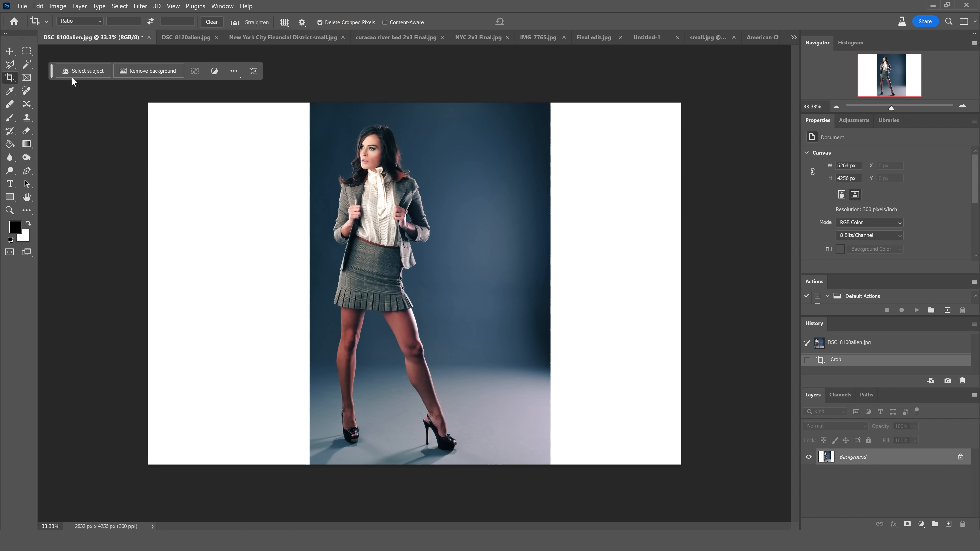
left_click(887, 201)
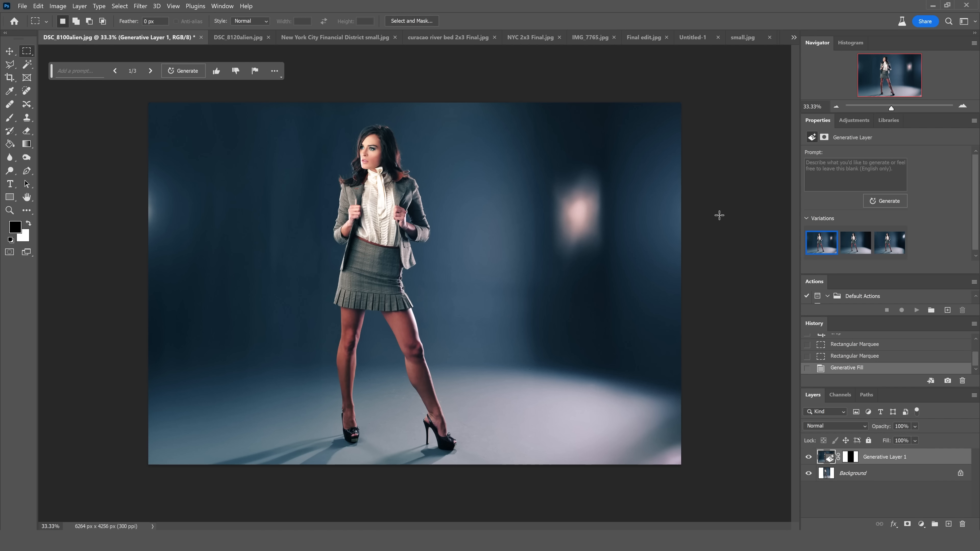
mouse_move(780, 467)
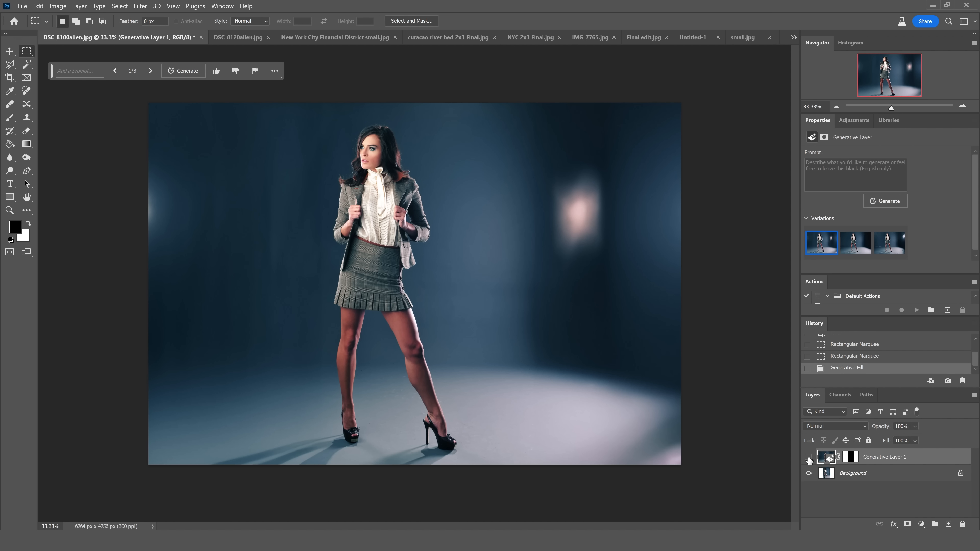
Compare with the original, regenerate the blurry light spot, and keep the second backdrop variation.
left_click(808, 456)
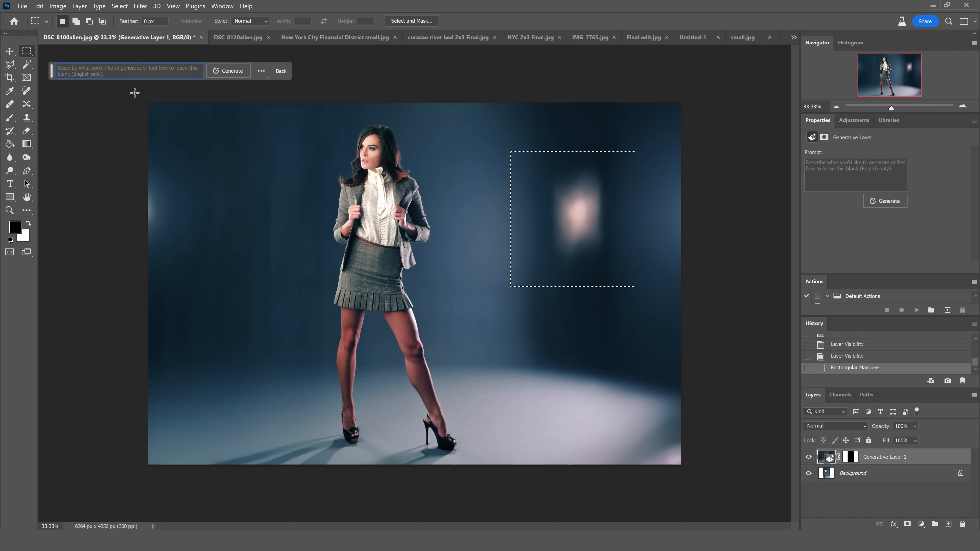
left_click(228, 70)
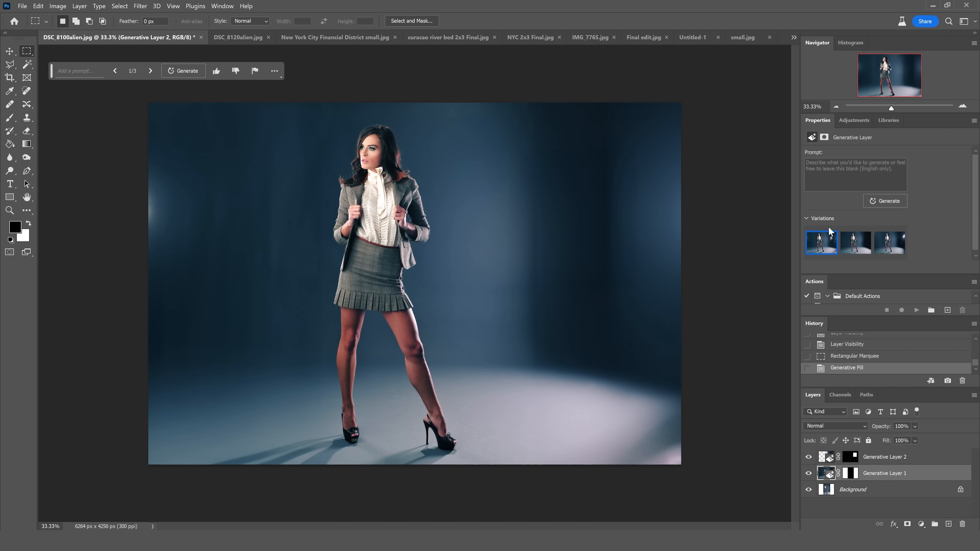
left_click(889, 242)
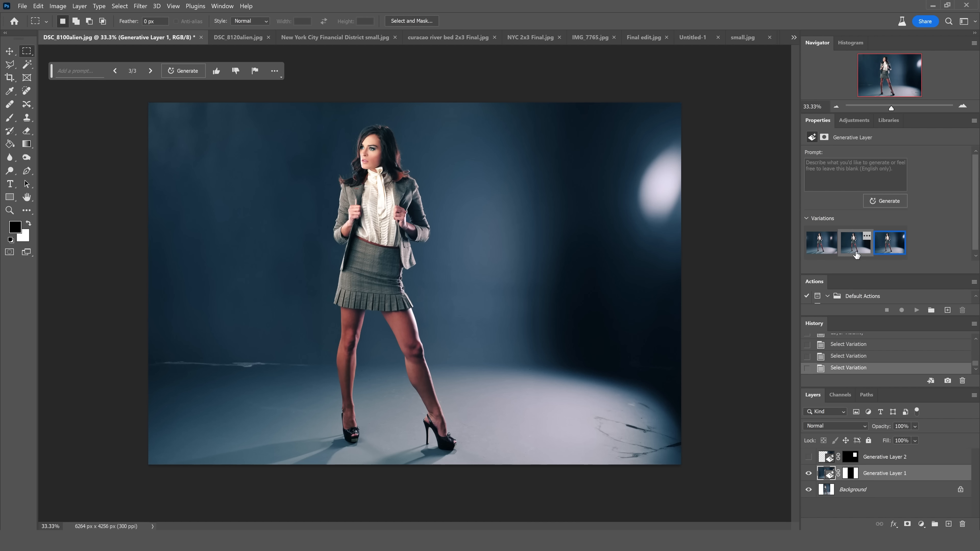
left_click(855, 243)
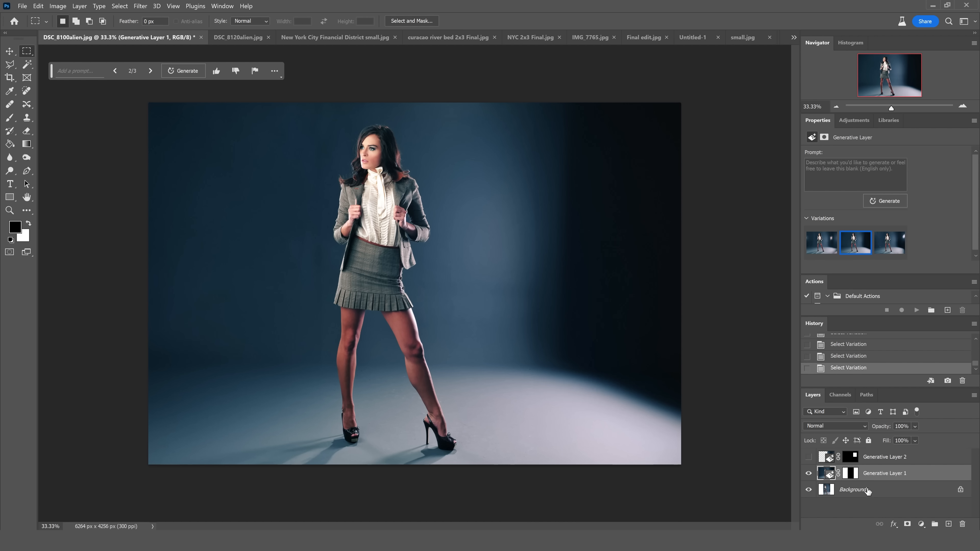
left_click(724, 37)
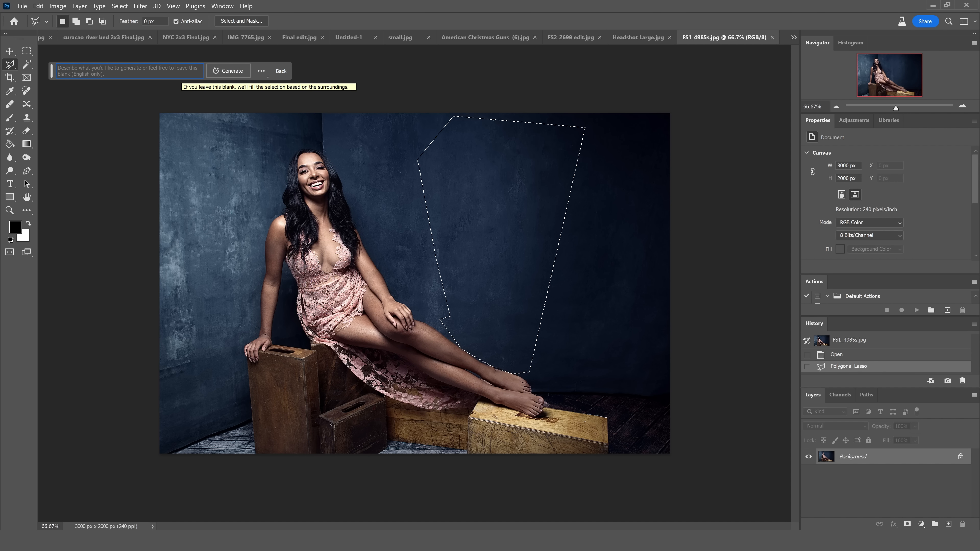
Generate 'add painters' props on the wall selection and toggle the ladder layer to compare.
type("add painters")
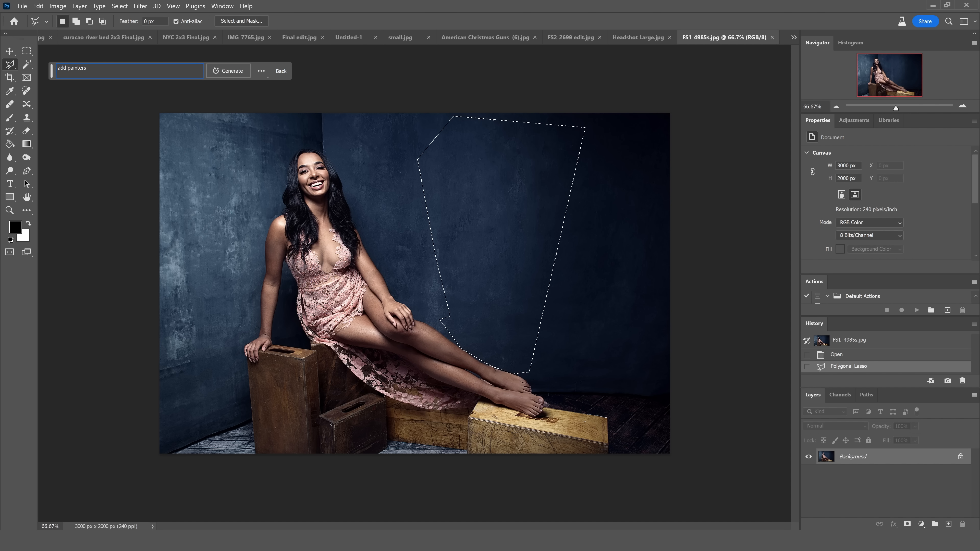
left_click(227, 70)
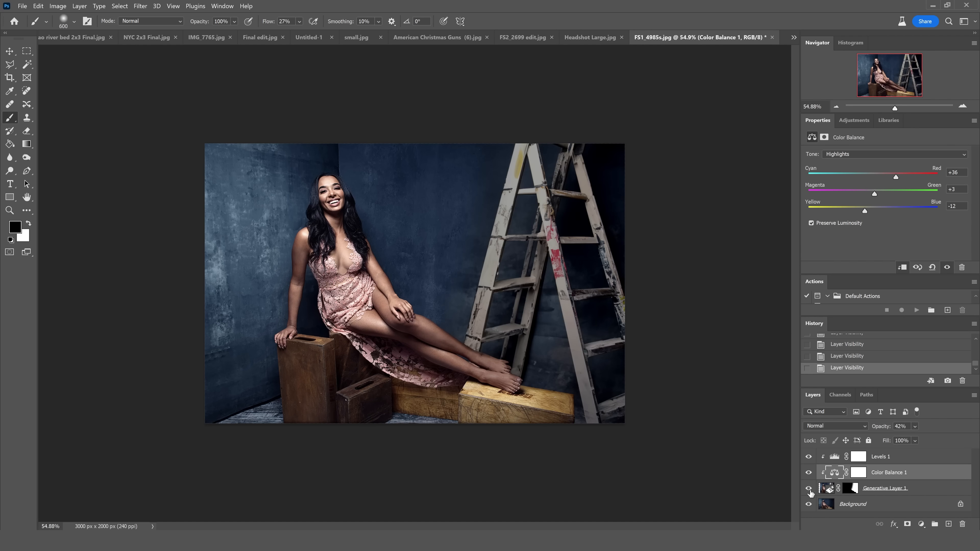
left_click(808, 488)
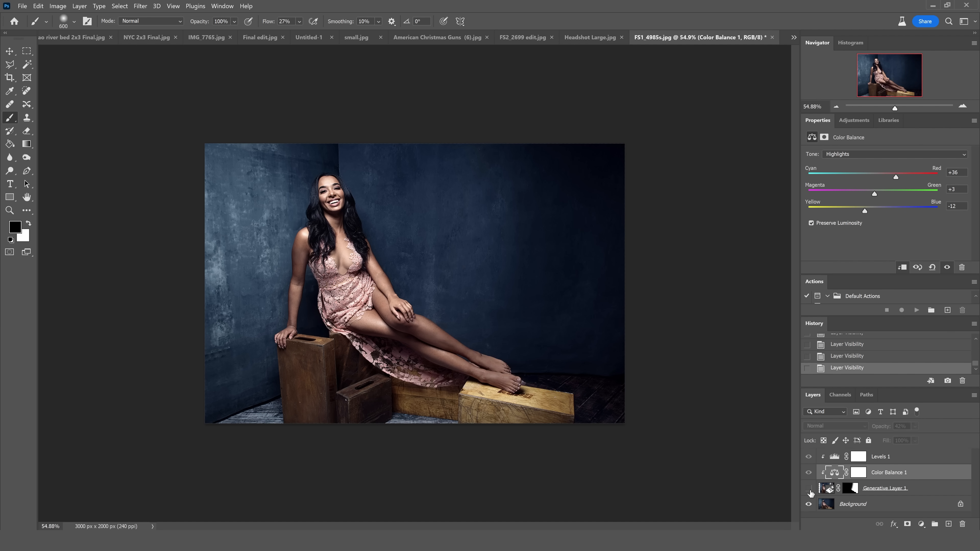
left_click(808, 488)
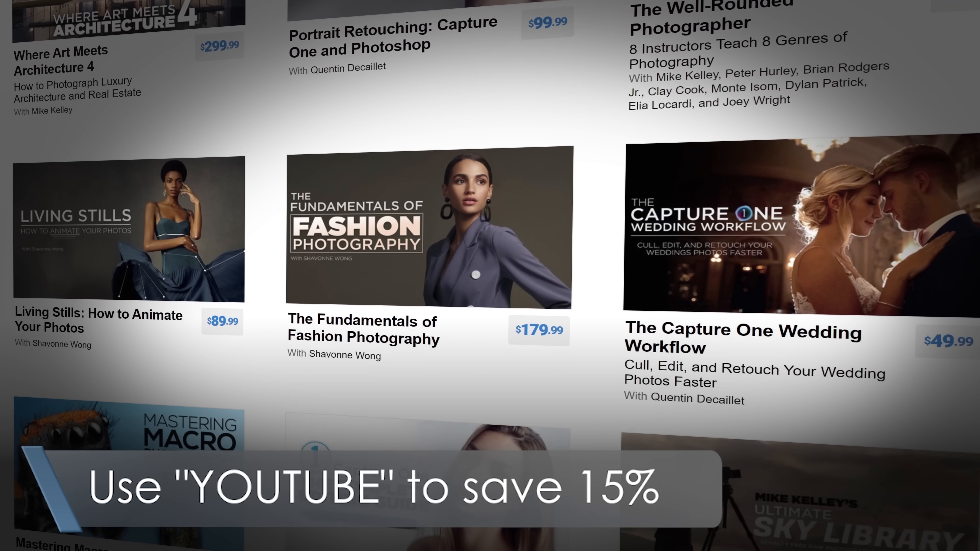
Scroll the promo video catalogue down to the macro, Capture One and sky library courses with the 15% code.
scroll("down", 3)
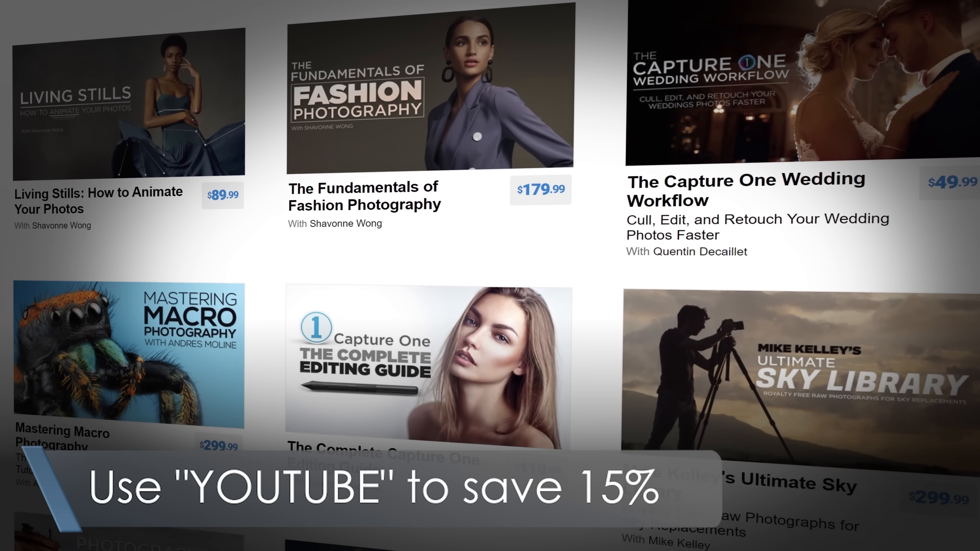